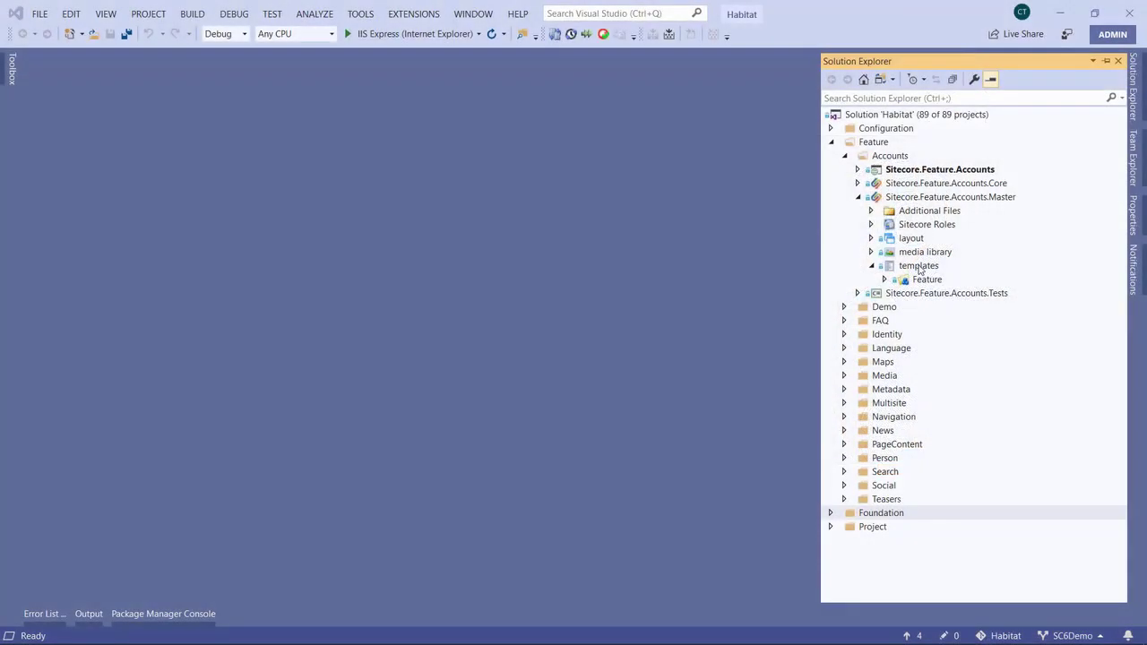
Open the Accounts Master templates .item file and select the editor GUIDs on line 26
double_click(918, 265)
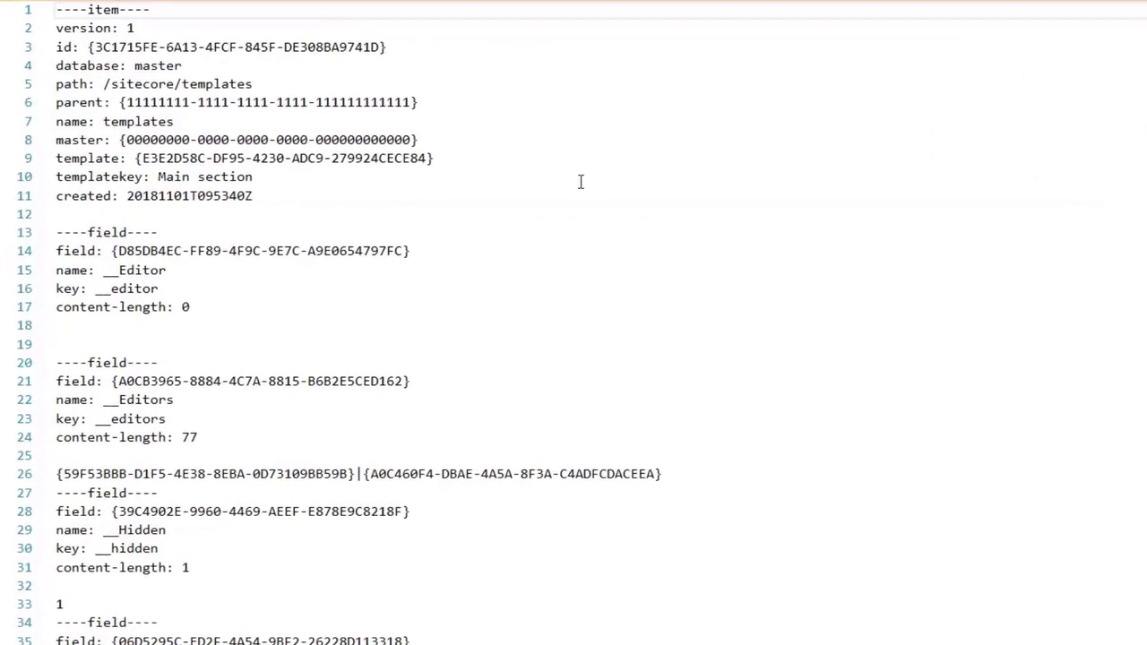
mouse_move(272, 475)
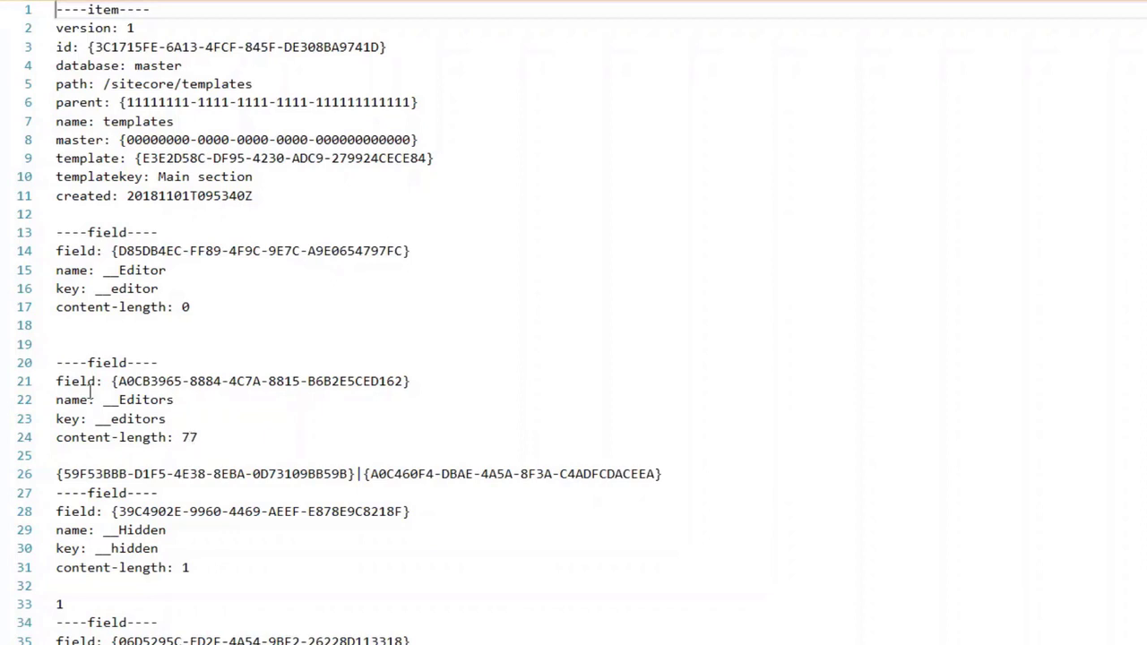
drag(55, 381, 661, 474)
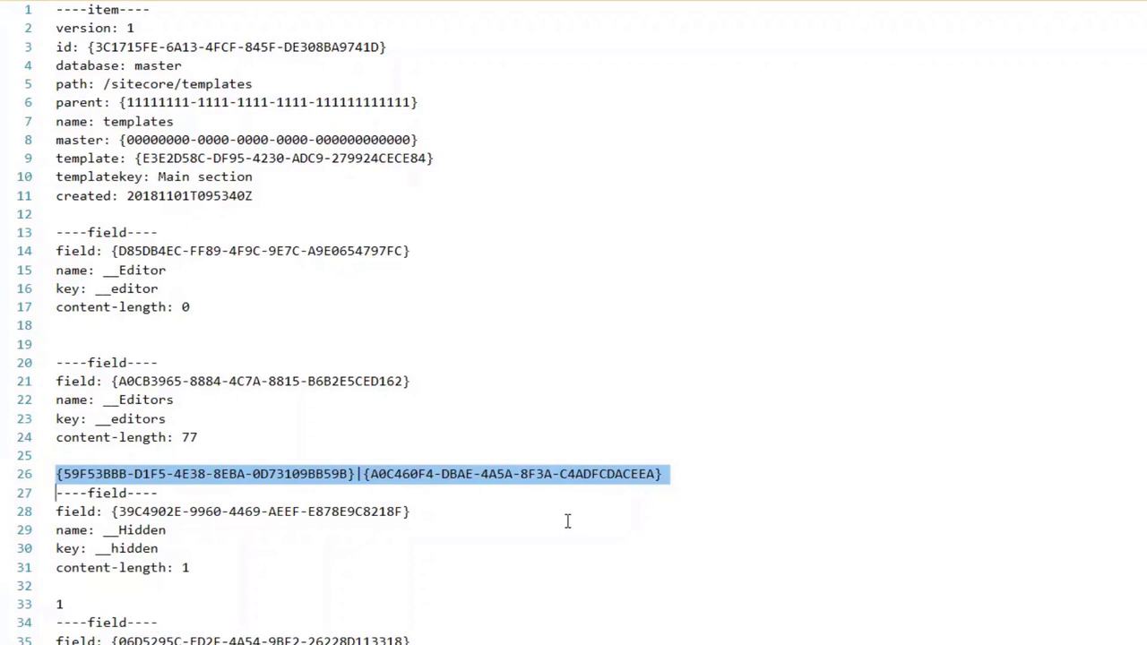
mouse_move(571, 518)
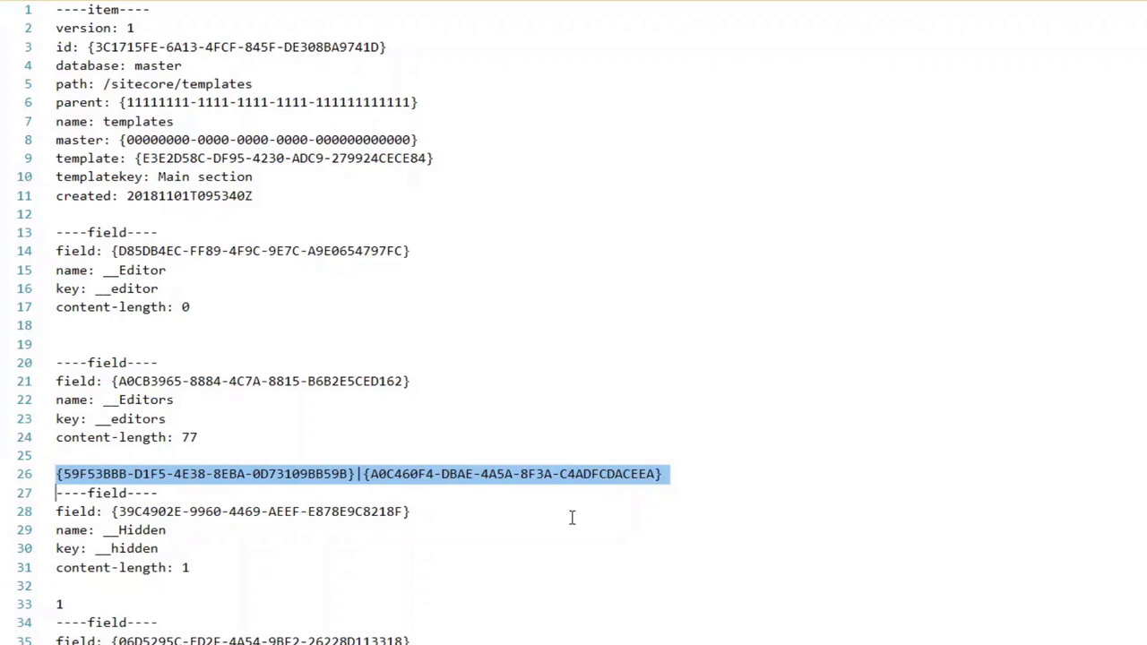
mouse_move(672, 515)
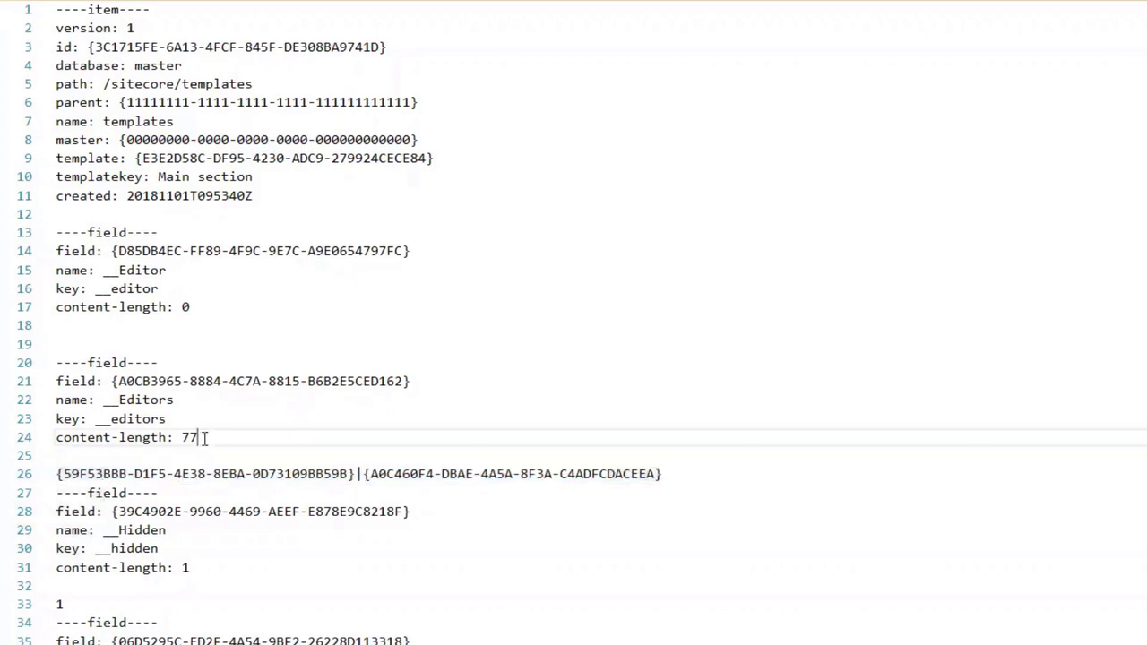
Select the entire Editors value on line 26 of the templates item file
triple_click(125, 438)
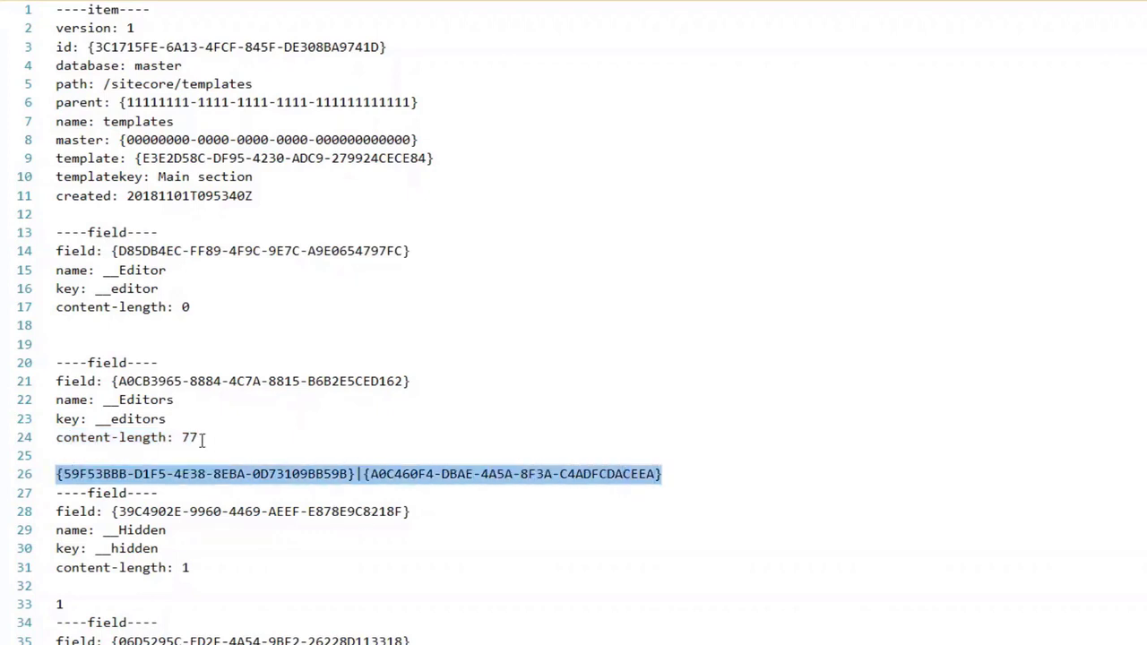
mouse_move(226, 480)
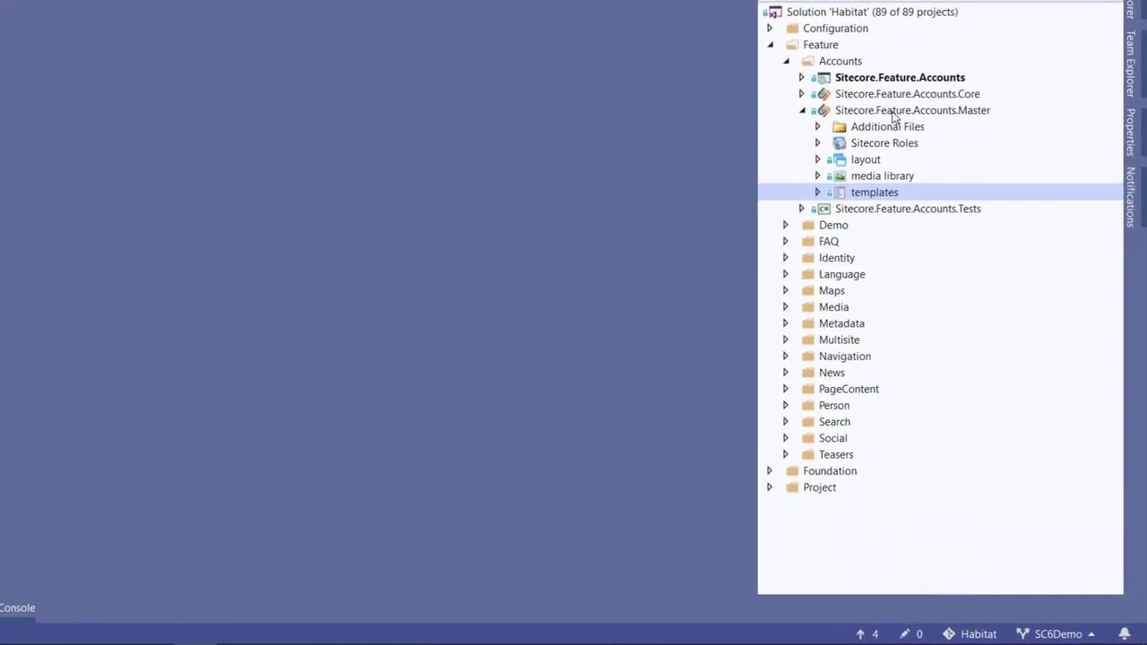
Open Accounts Master project Properties and expand the Serialization Format dropdown
right_click(912, 110)
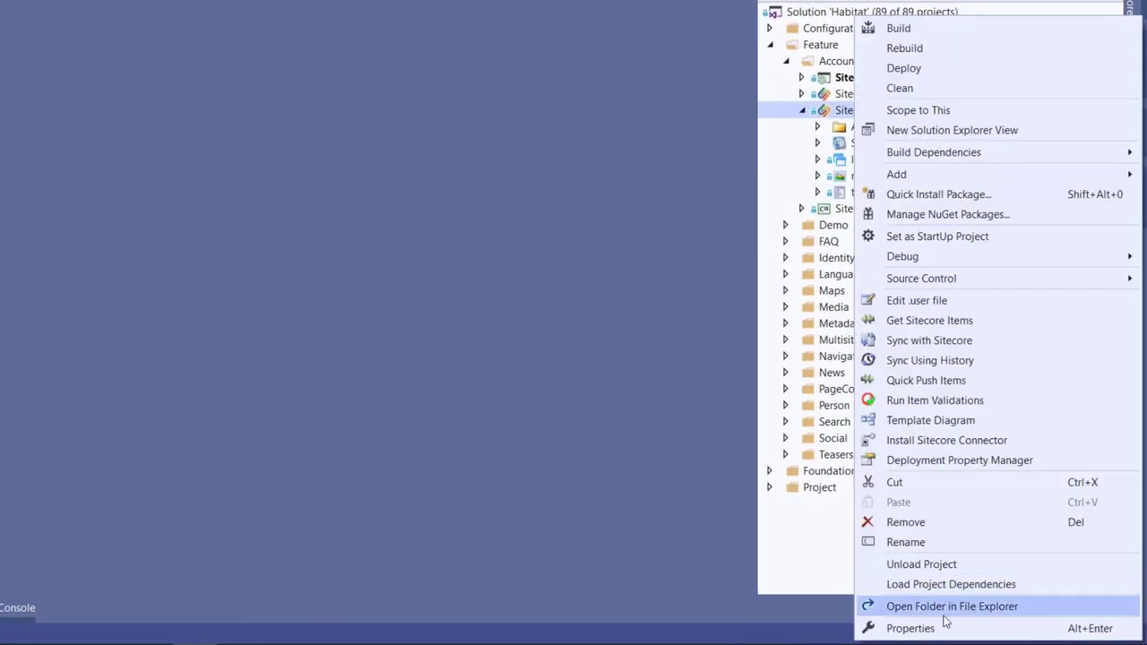
click(909, 627)
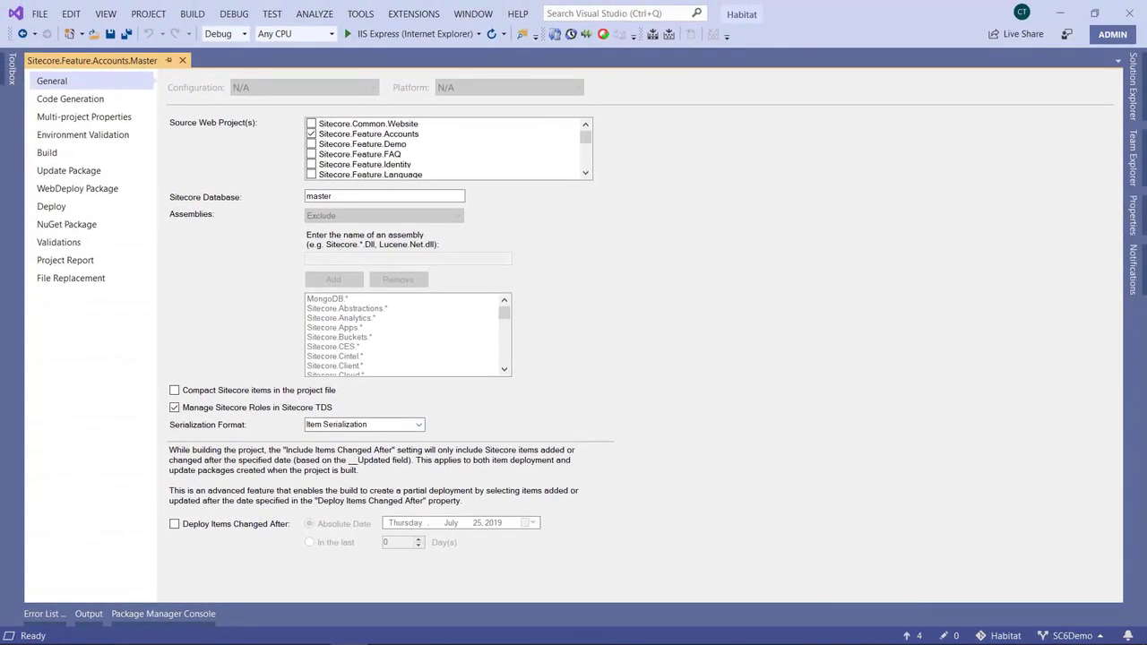
click(408, 425)
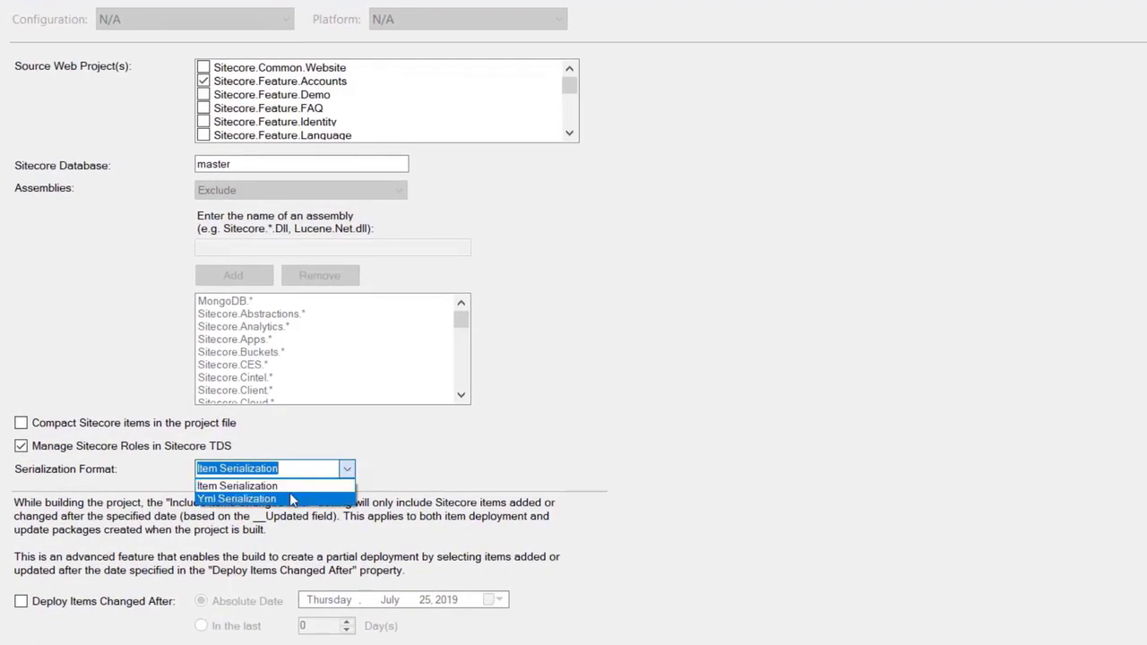
mouse_move(276, 500)
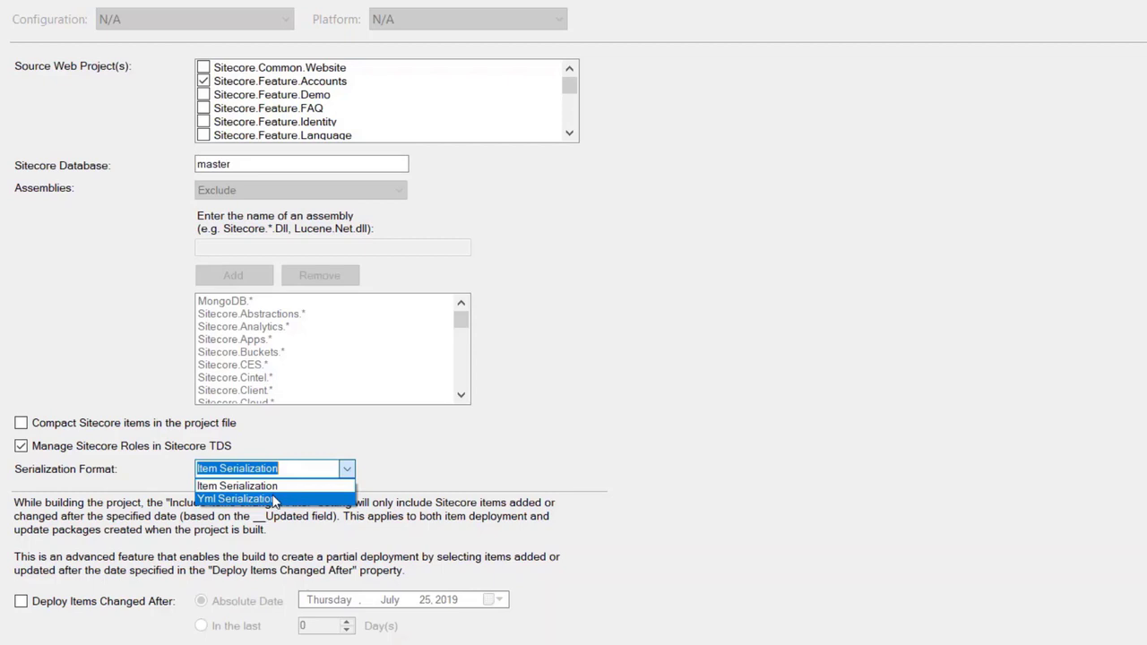
Choose Yml Serialization as the Accounts Master serialization format
click(237, 486)
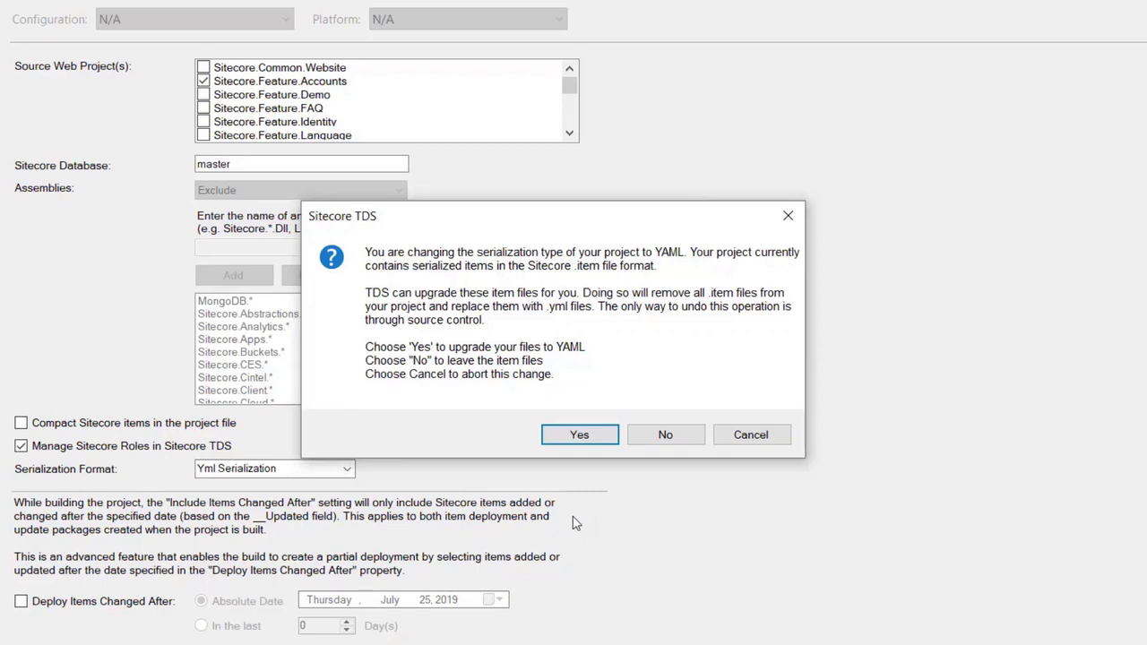
mouse_move(578, 444)
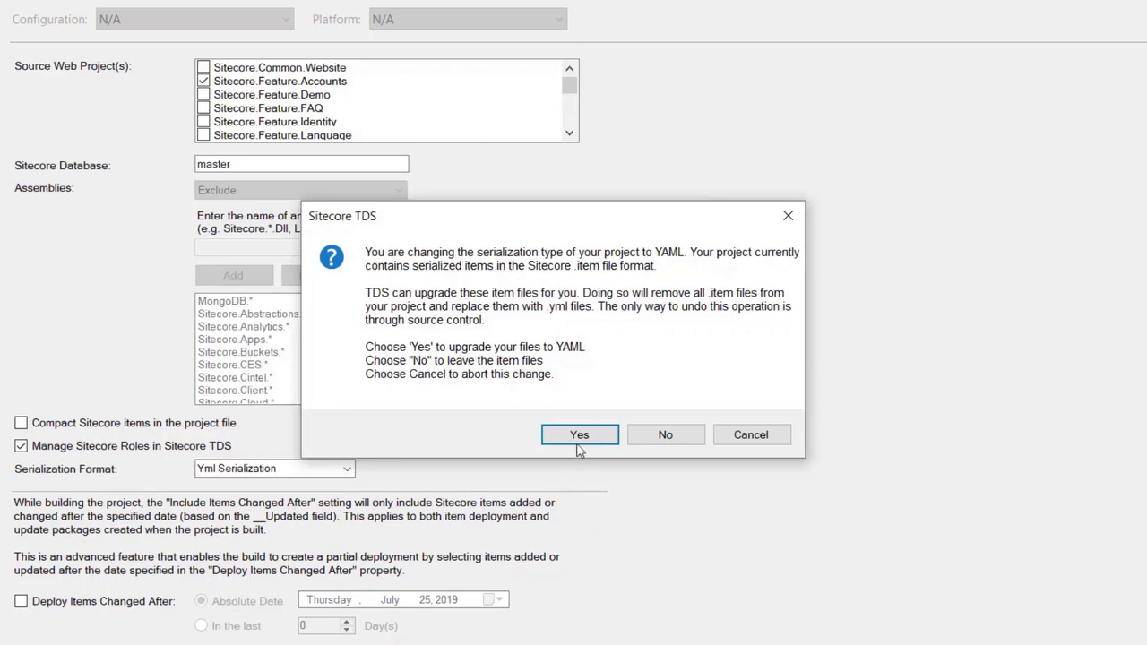
Accept the YAML upgrade, review the listed item files, and confirm the conversion
click(579, 433)
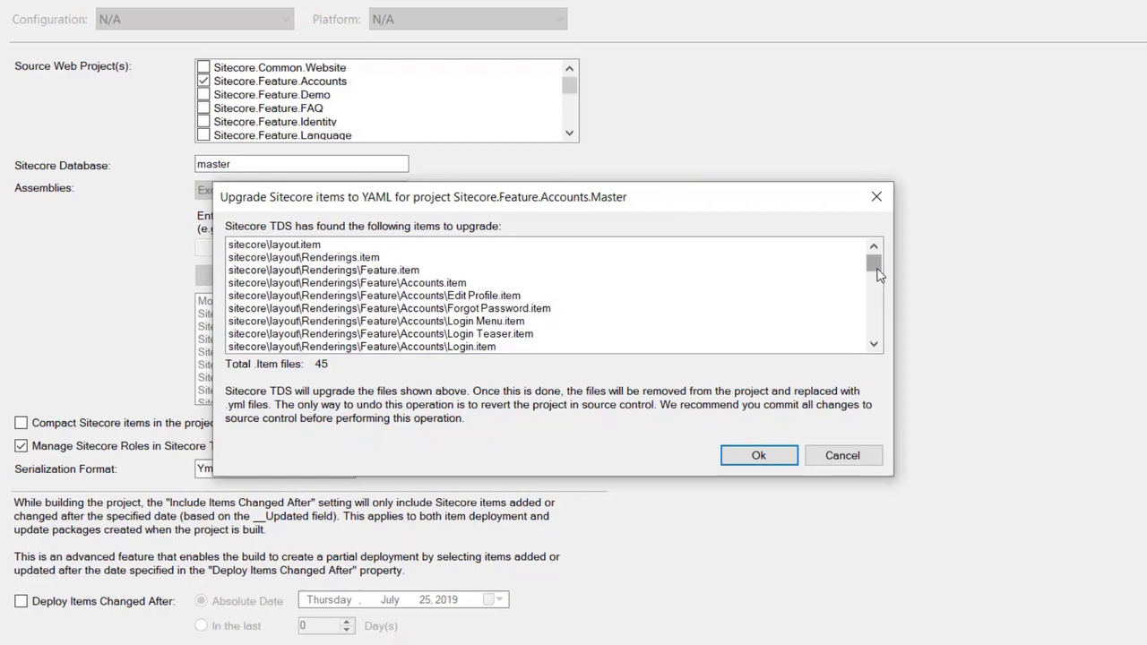
drag(874, 264, 874, 304)
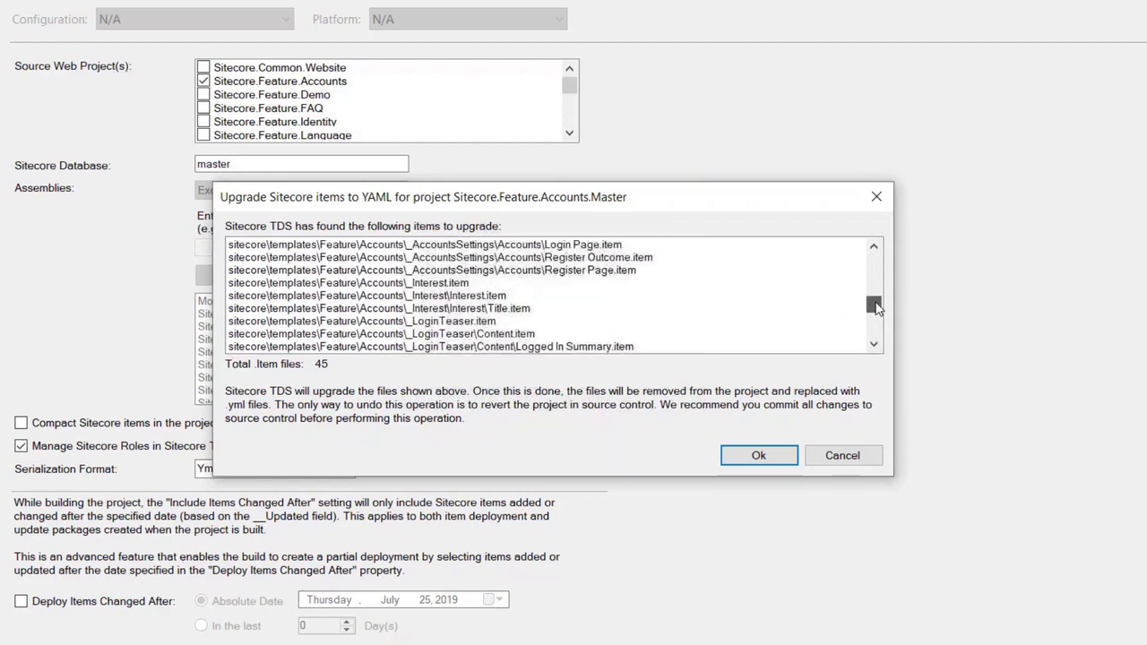
scroll(down, 3)
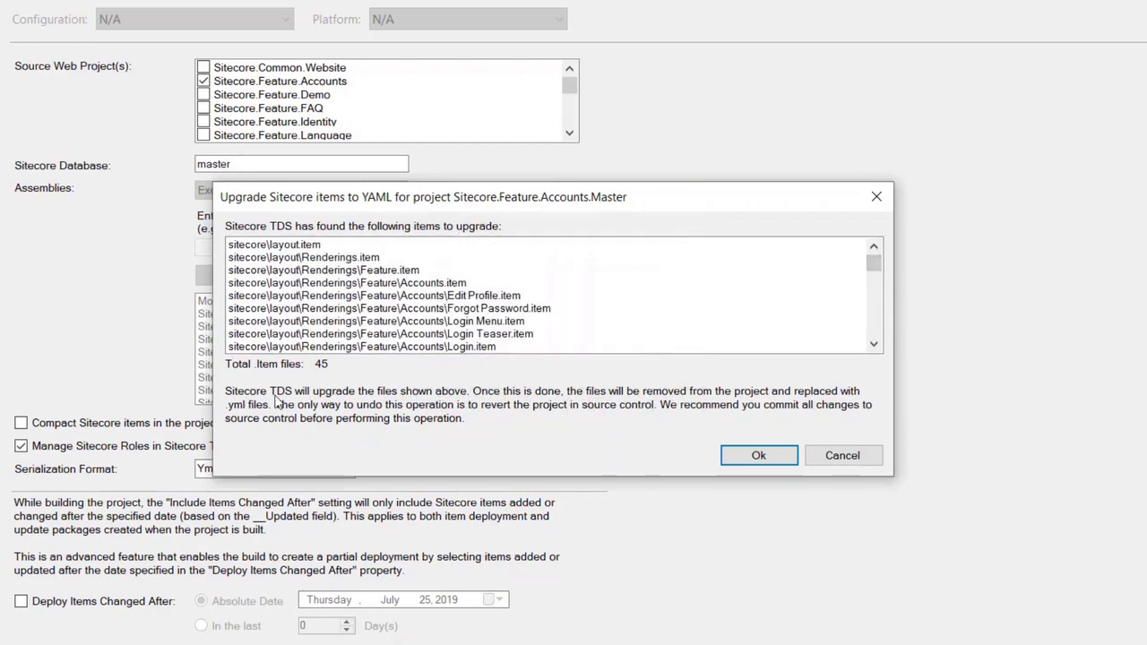
mouse_move(480, 421)
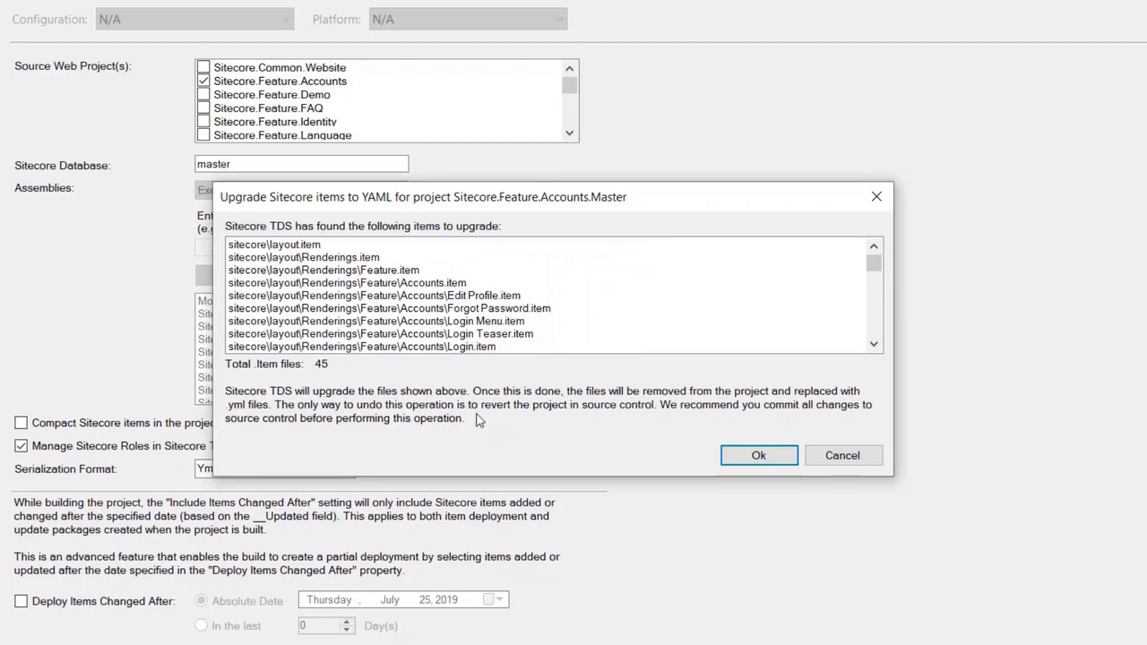
mouse_move(550, 426)
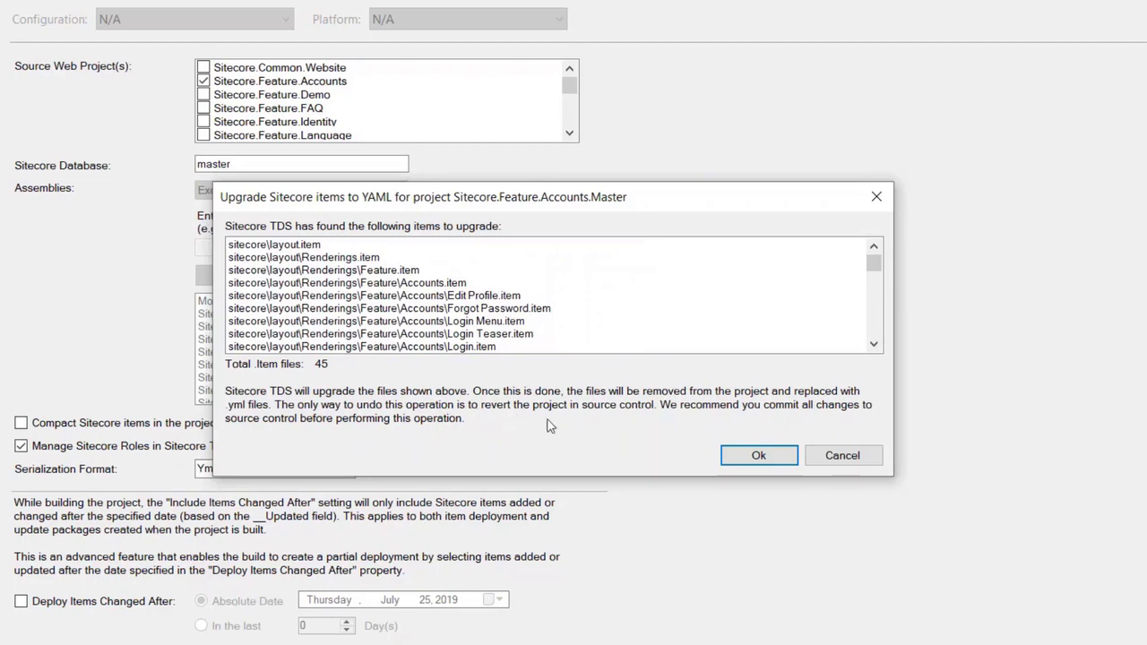
mouse_move(466, 428)
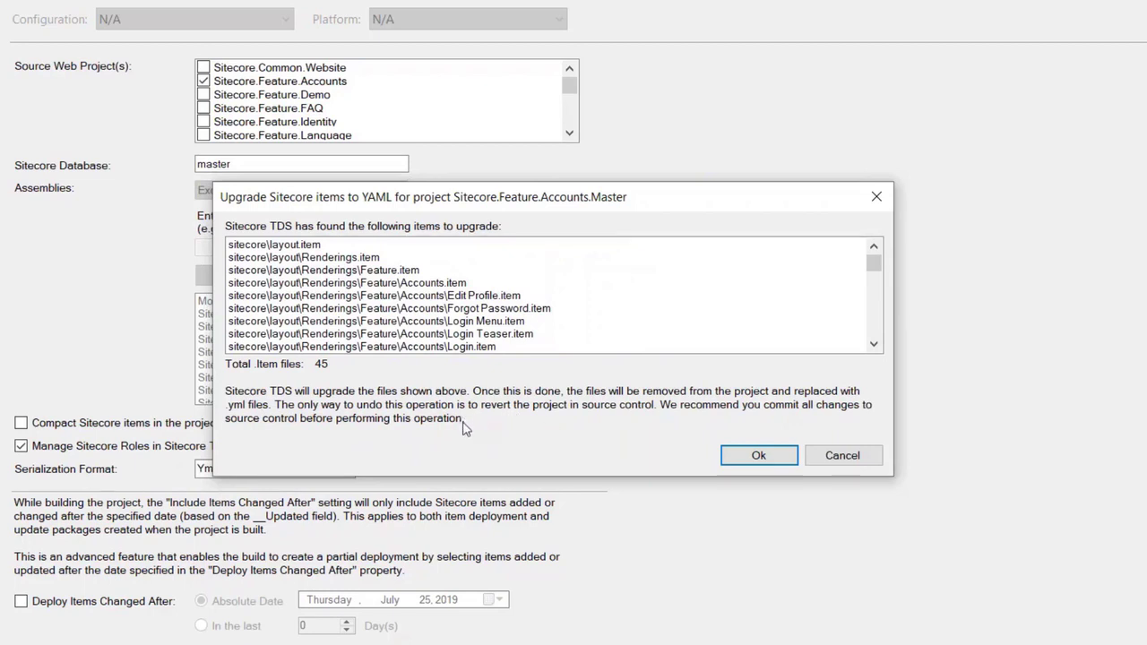
mouse_move(569, 422)
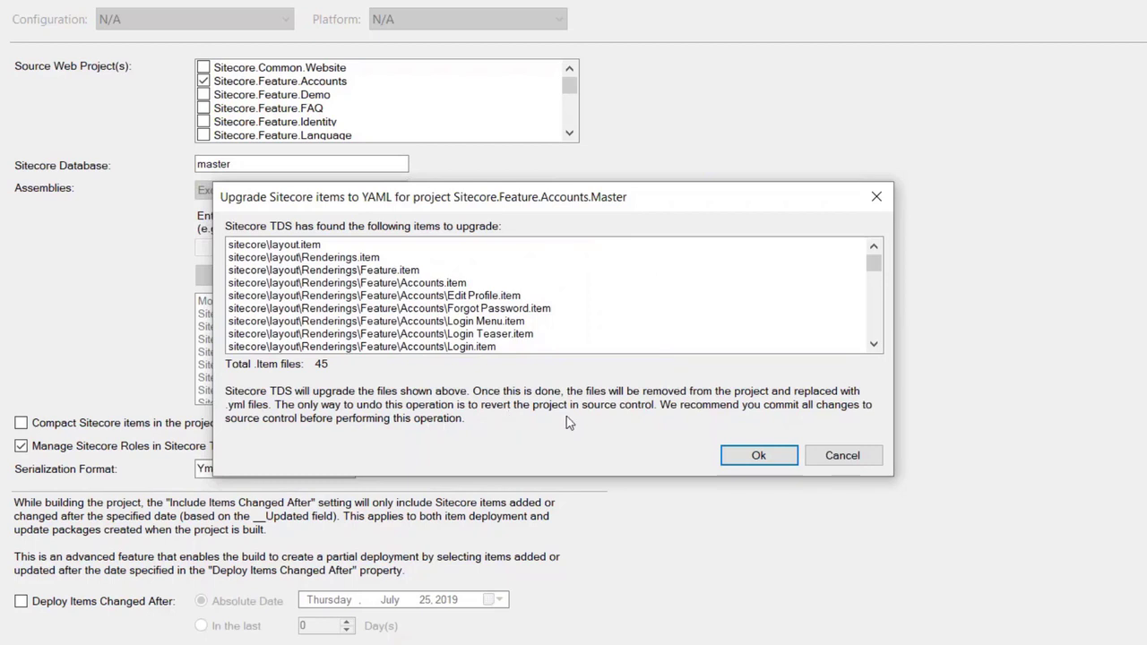
mouse_move(599, 429)
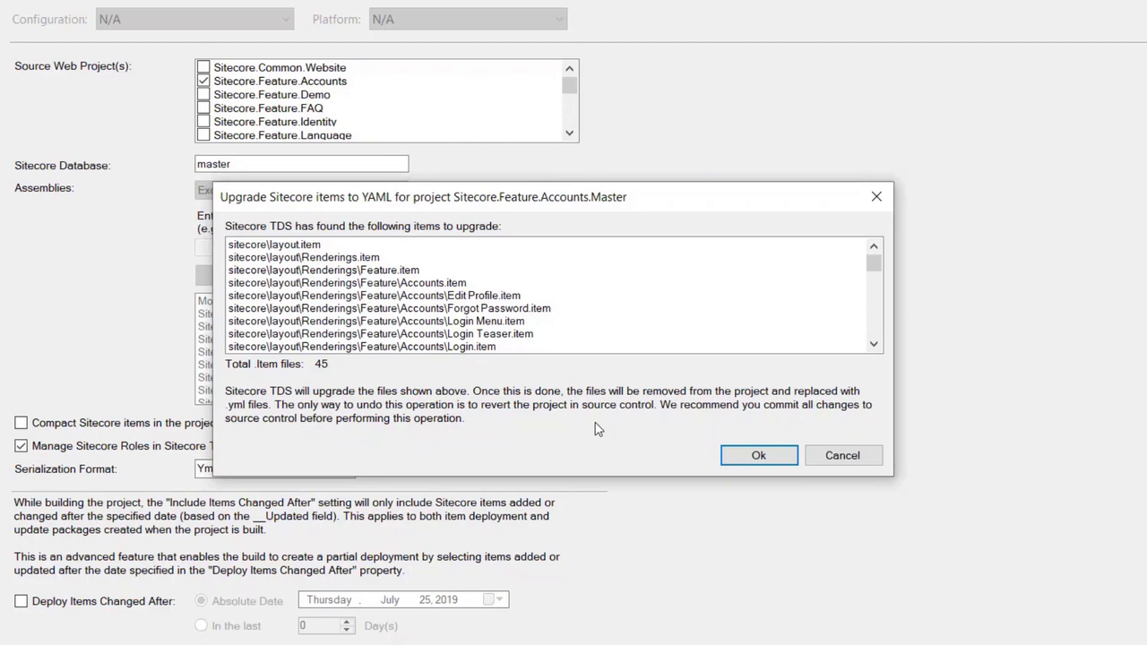
scroll(down, 3)
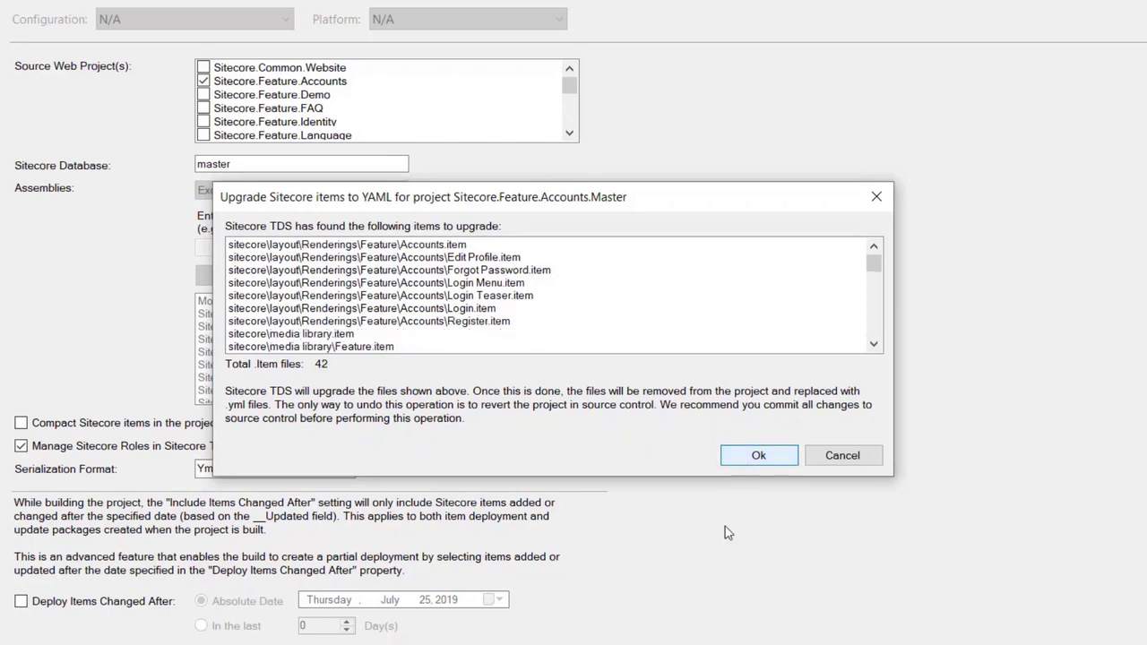
click(758, 455)
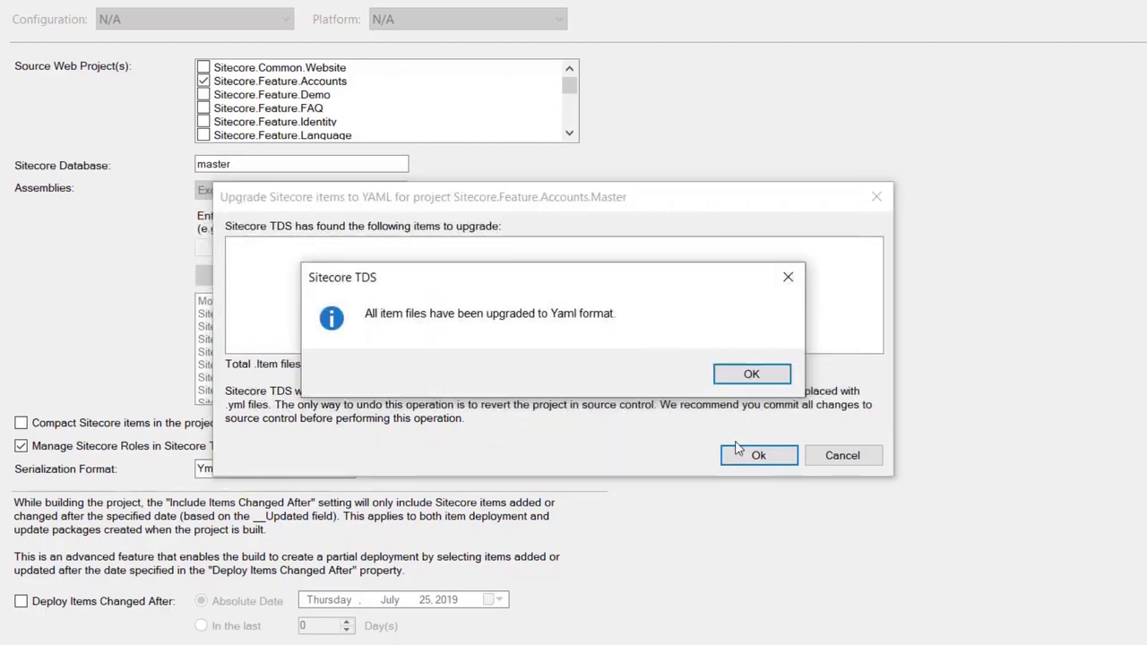
click(752, 374)
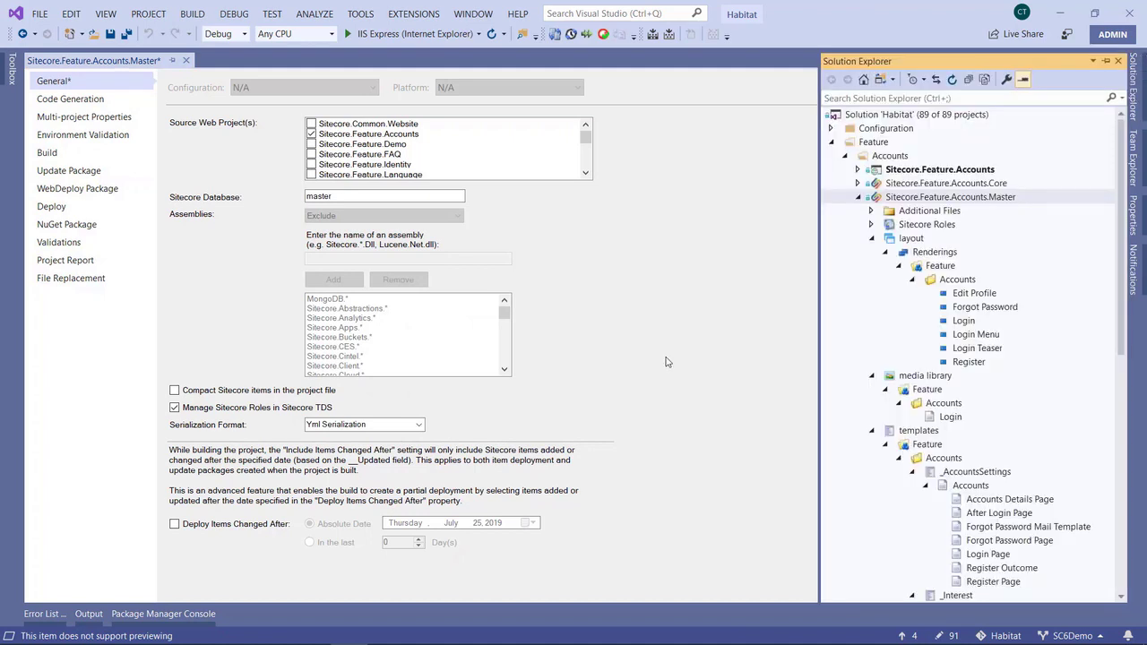
mouse_move(921, 458)
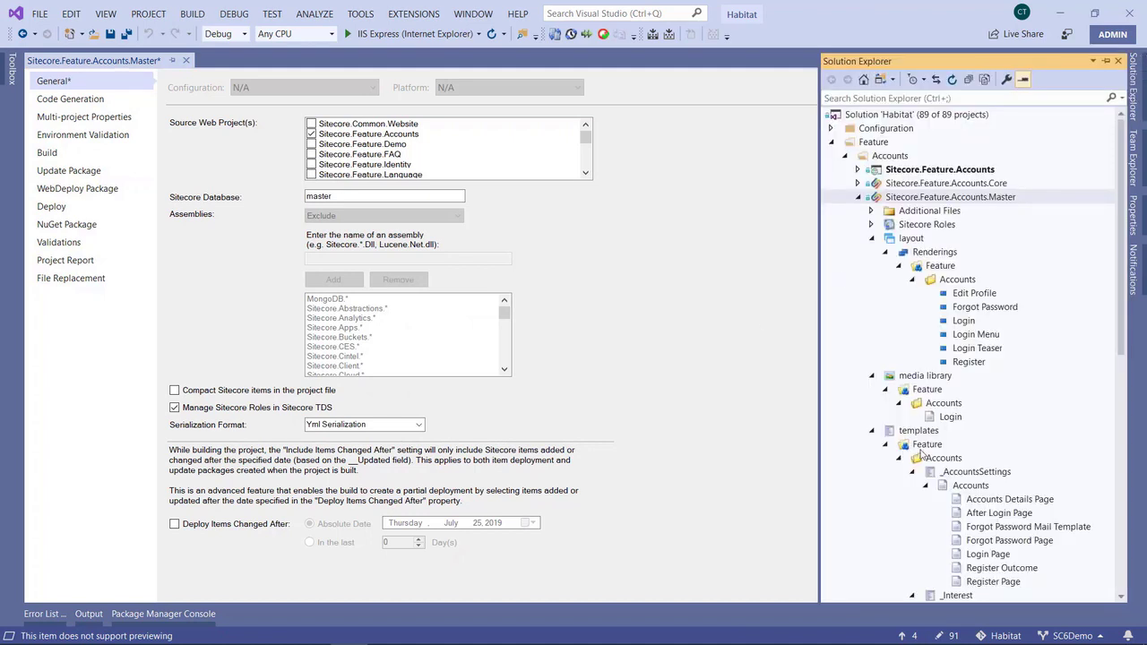
Open templates.yml and select the __Editors shared field entry to review it
right_click(943, 457)
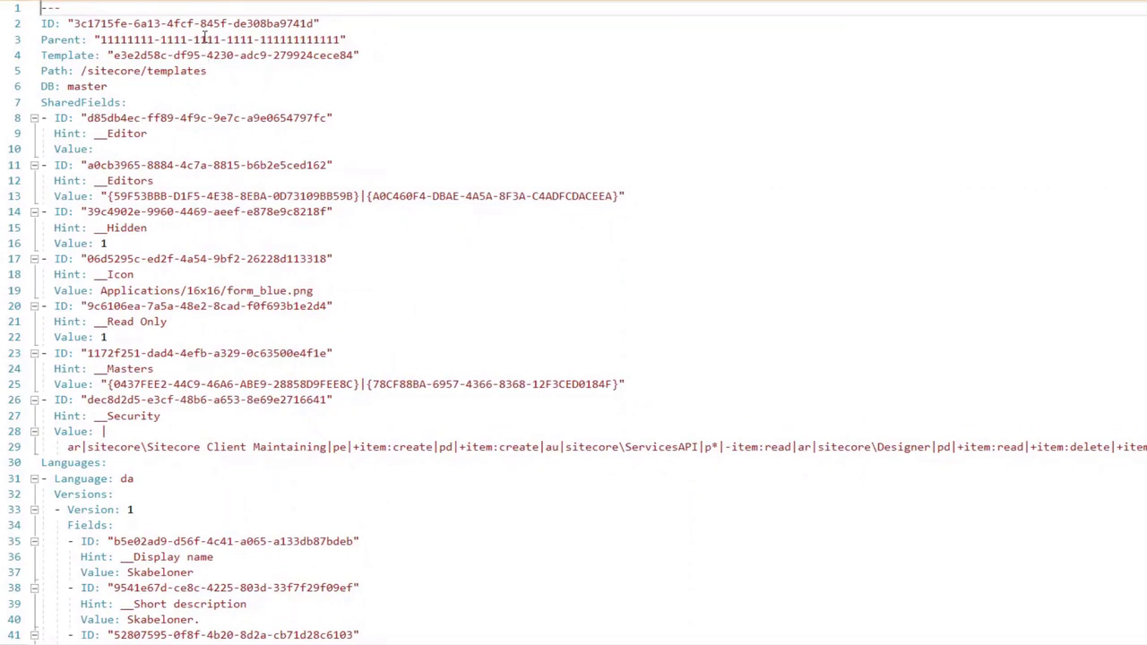
mouse_move(129, 117)
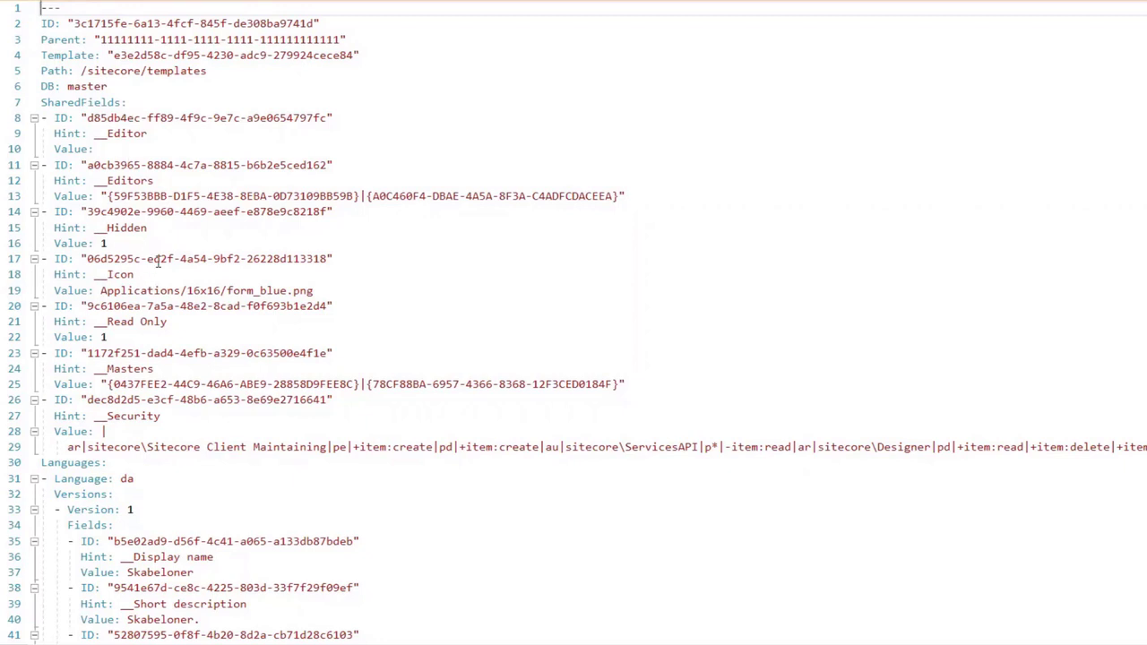
mouse_move(53, 164)
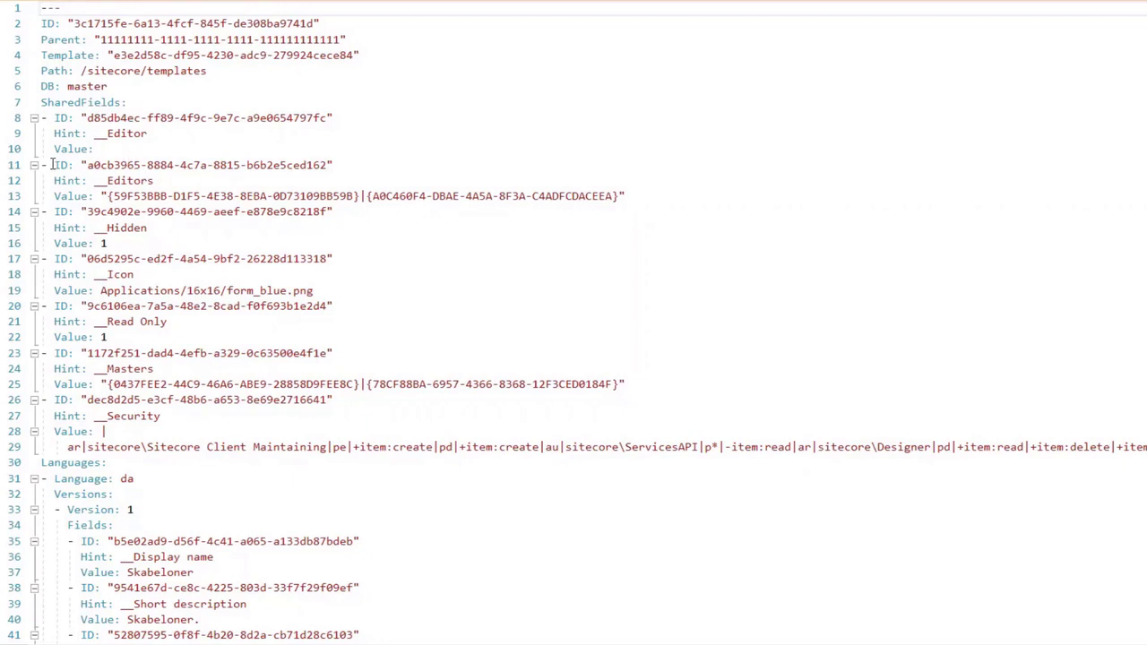
drag(53, 165, 625, 195)
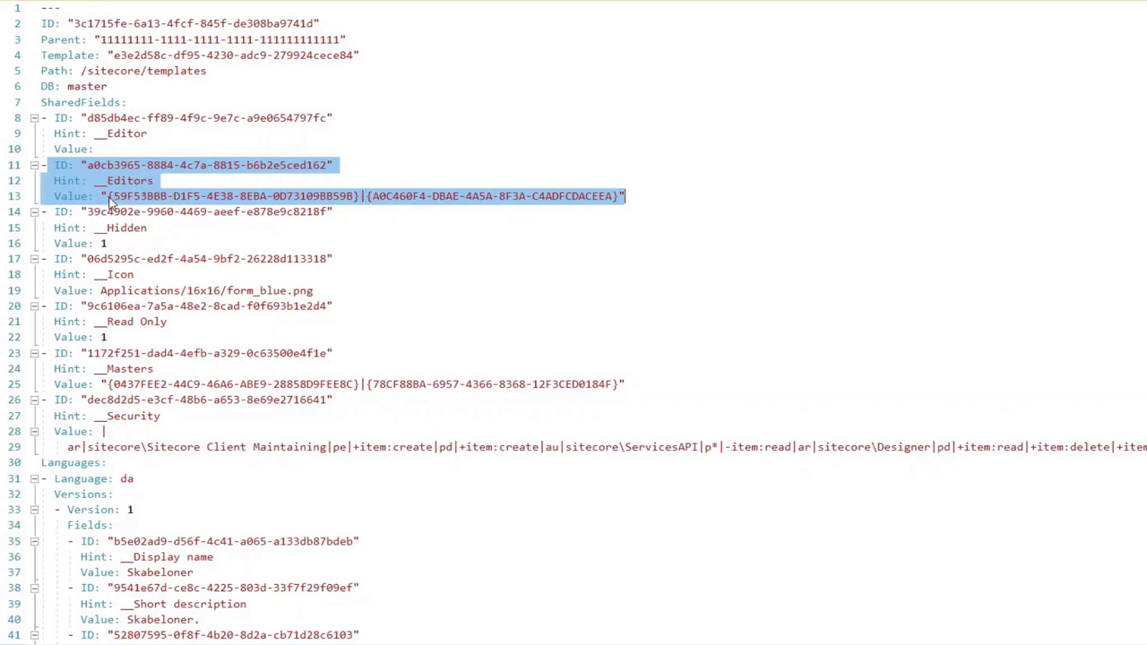
mouse_move(638, 202)
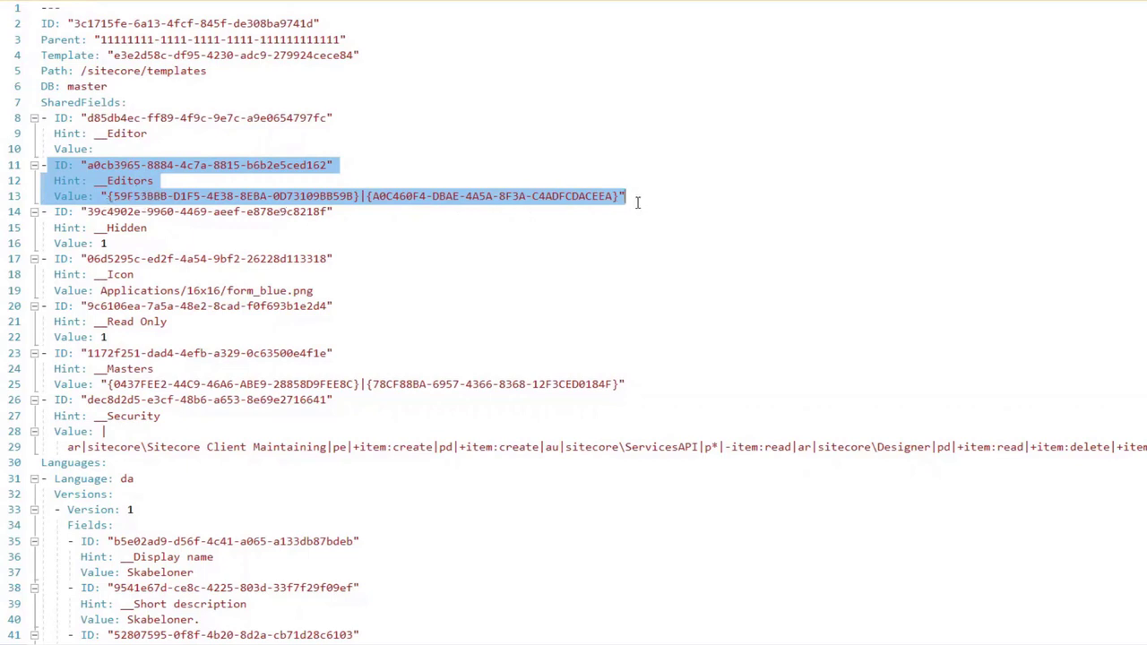
scroll(down, 3)
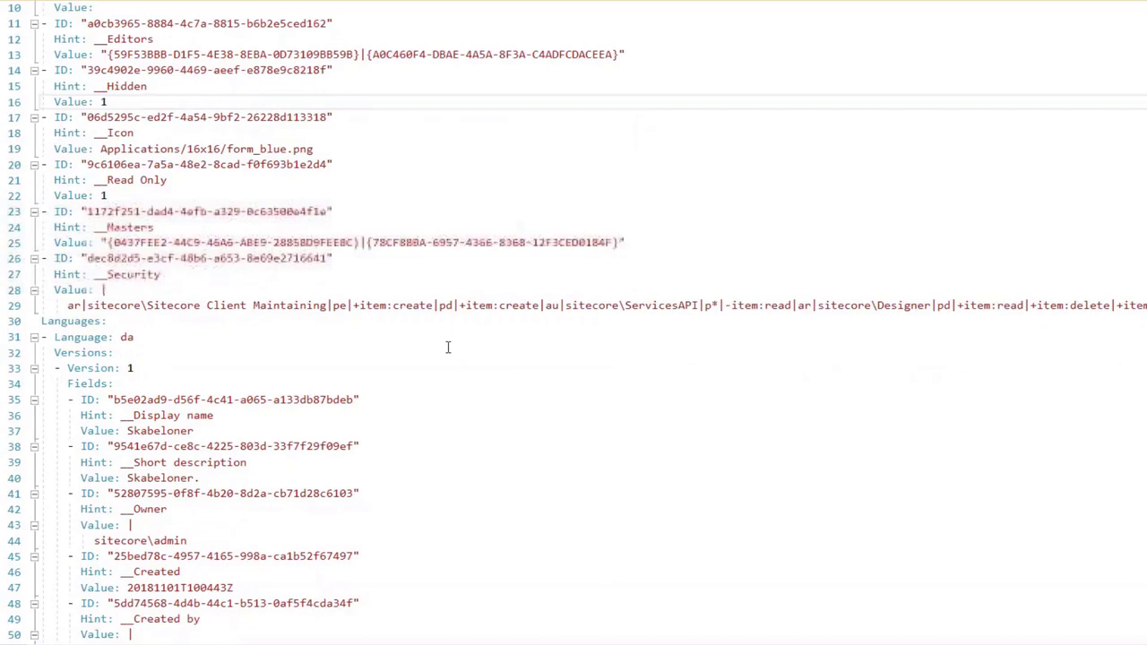
scroll(down, 3)
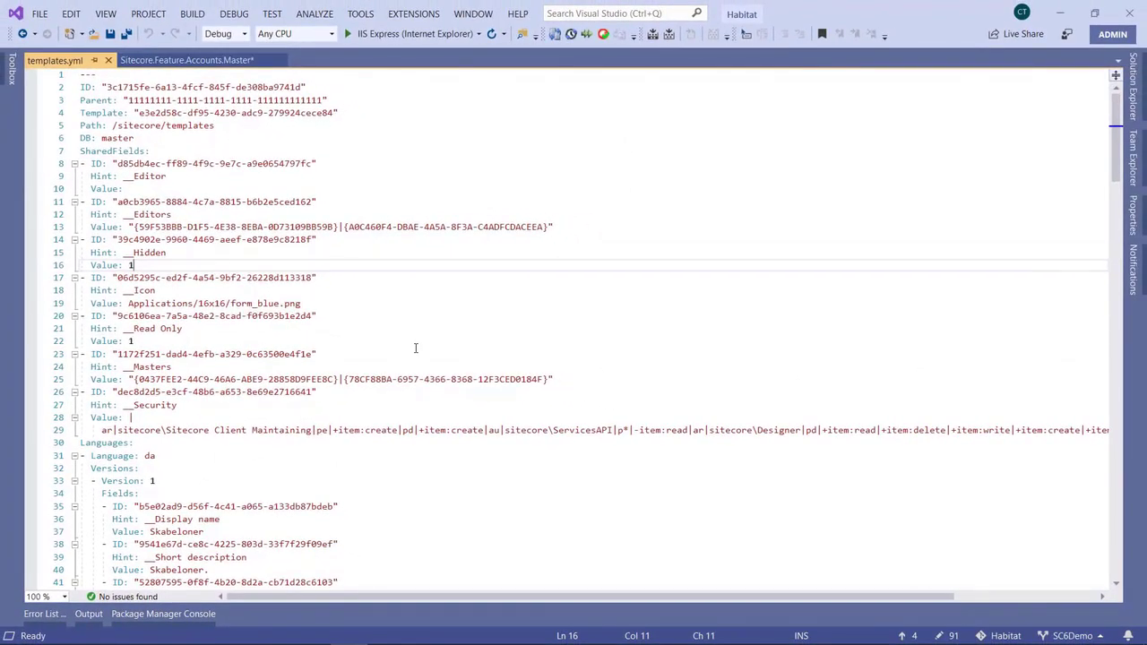
Close templates.yml and open TdsGlobal.config from the Configuration folder to set YML format
click(94, 60)
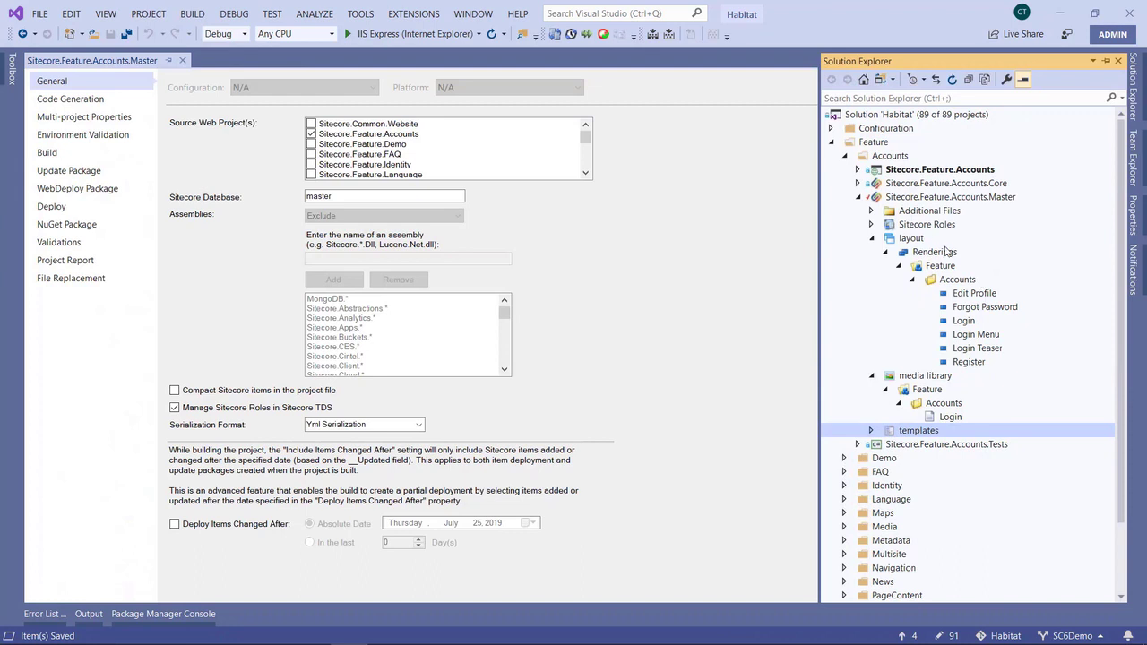
mouse_move(941, 232)
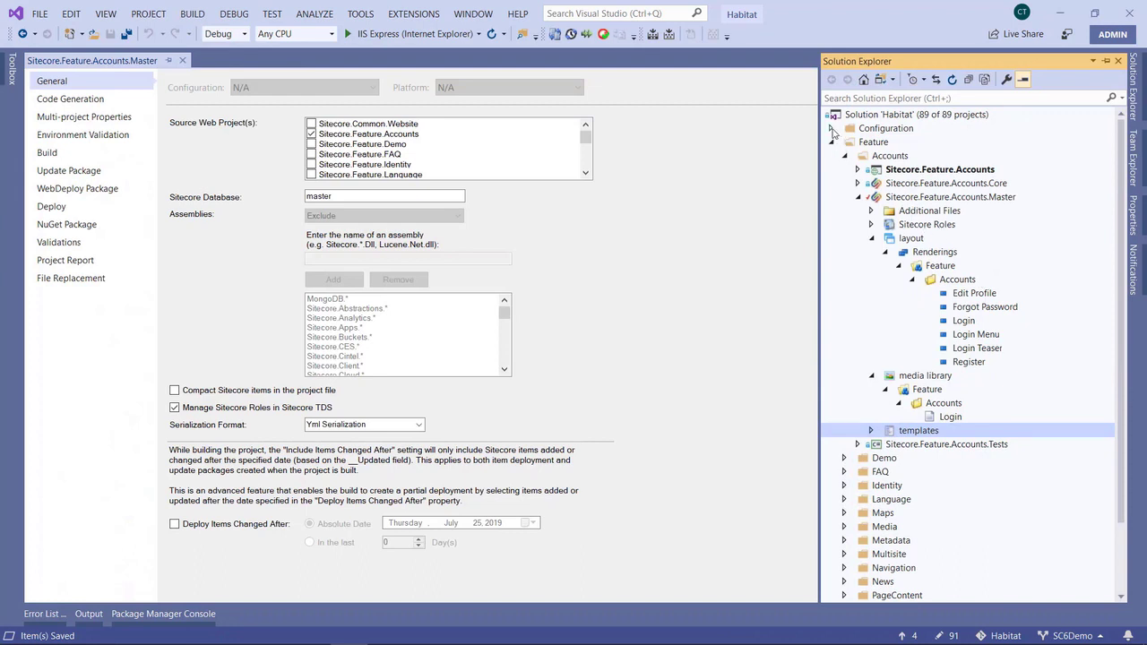
click(833, 128)
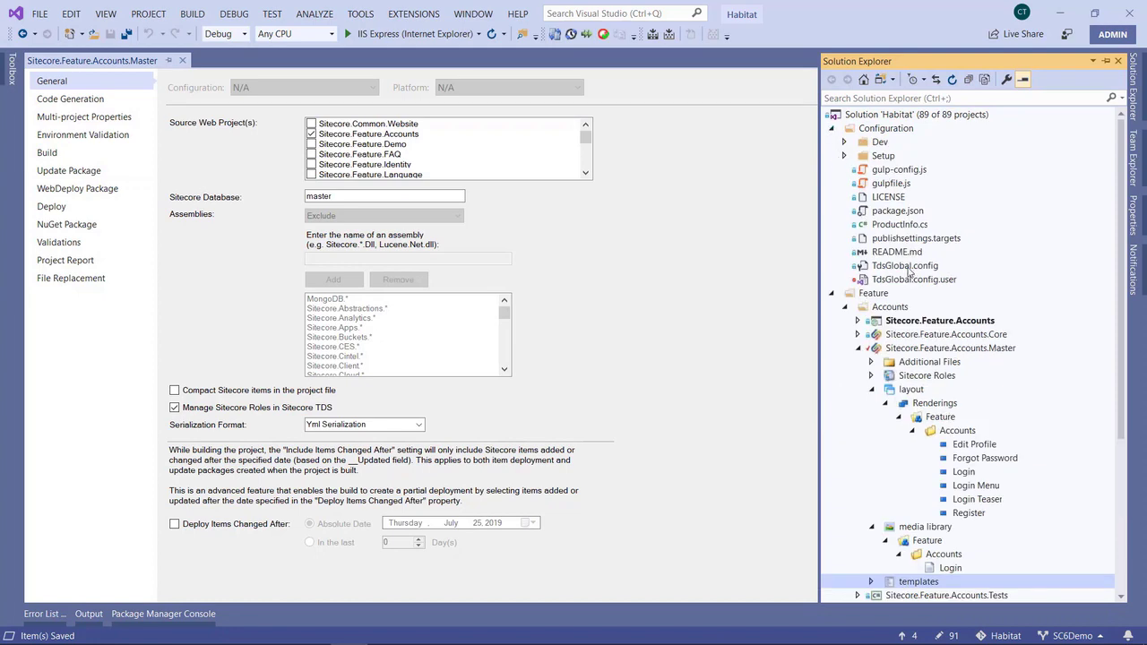
double_click(902, 265)
text(<SerializationFormat>YML</SerializationFormat>)
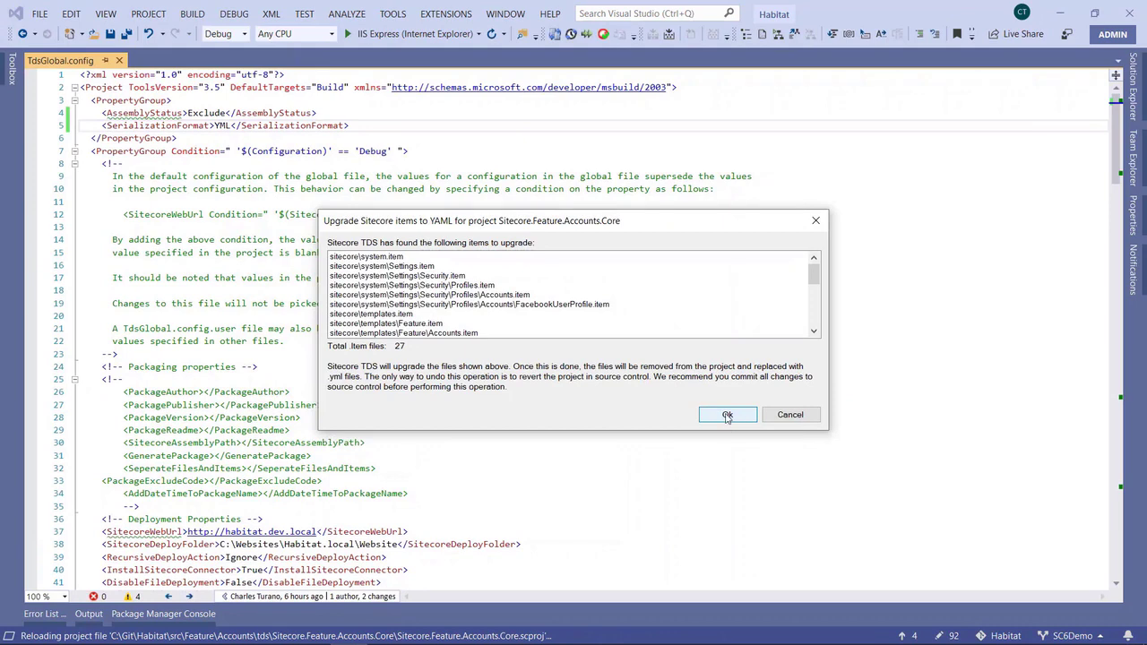
Approve upgrading Accounts.Core items to YAML and review the pending file replacements
click(727, 414)
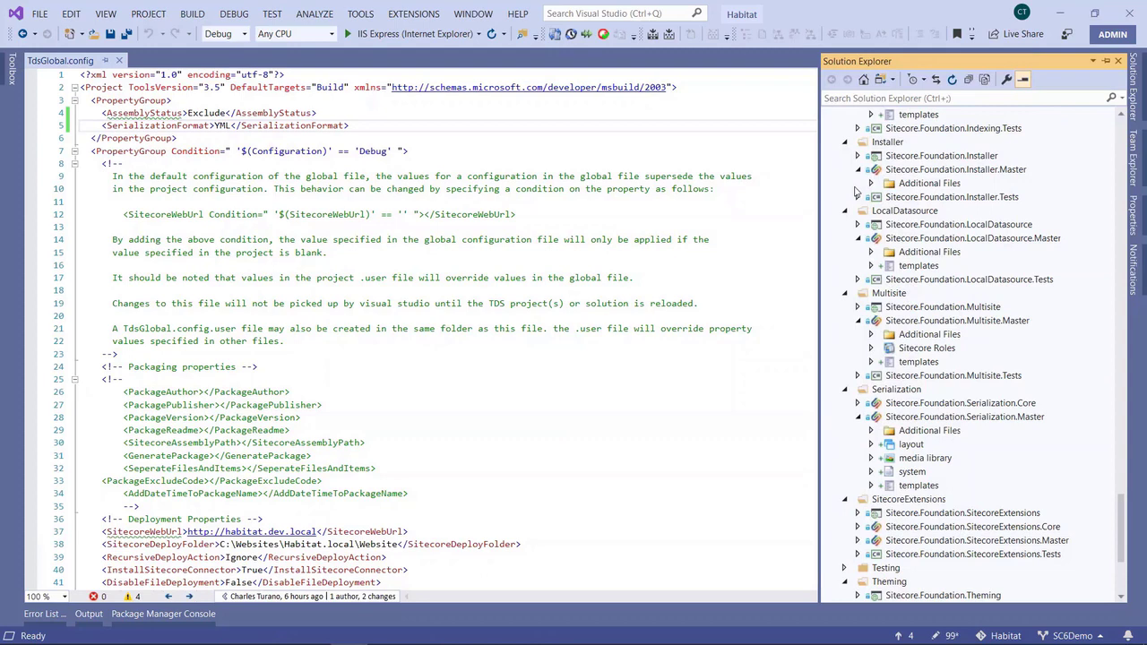
click(858, 170)
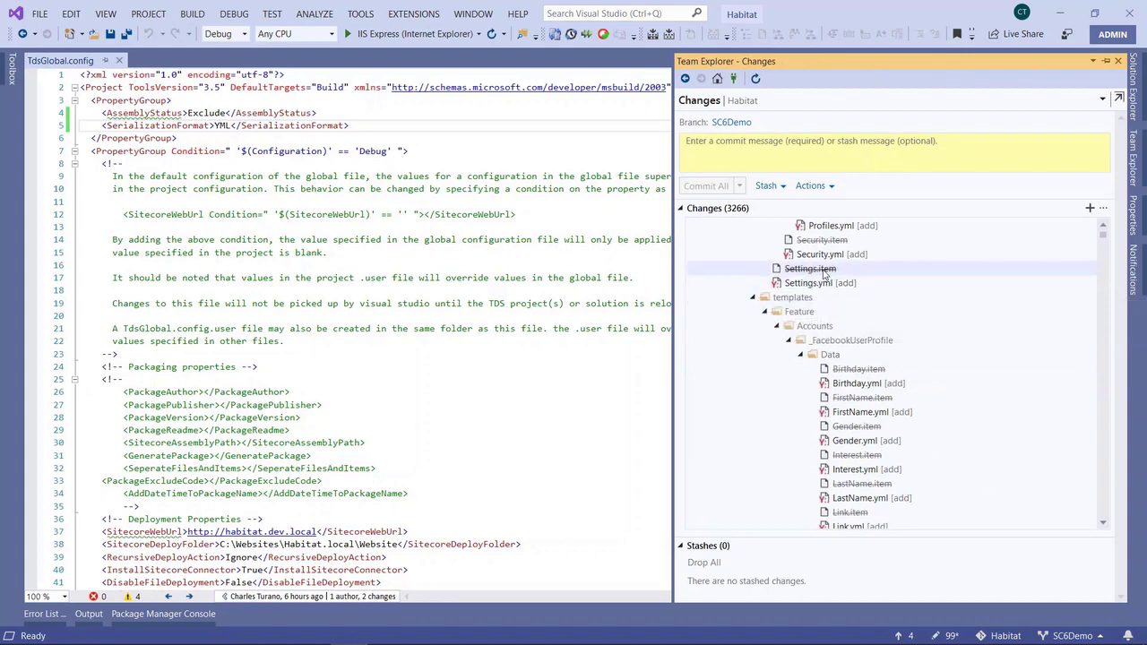
scroll(down, 3)
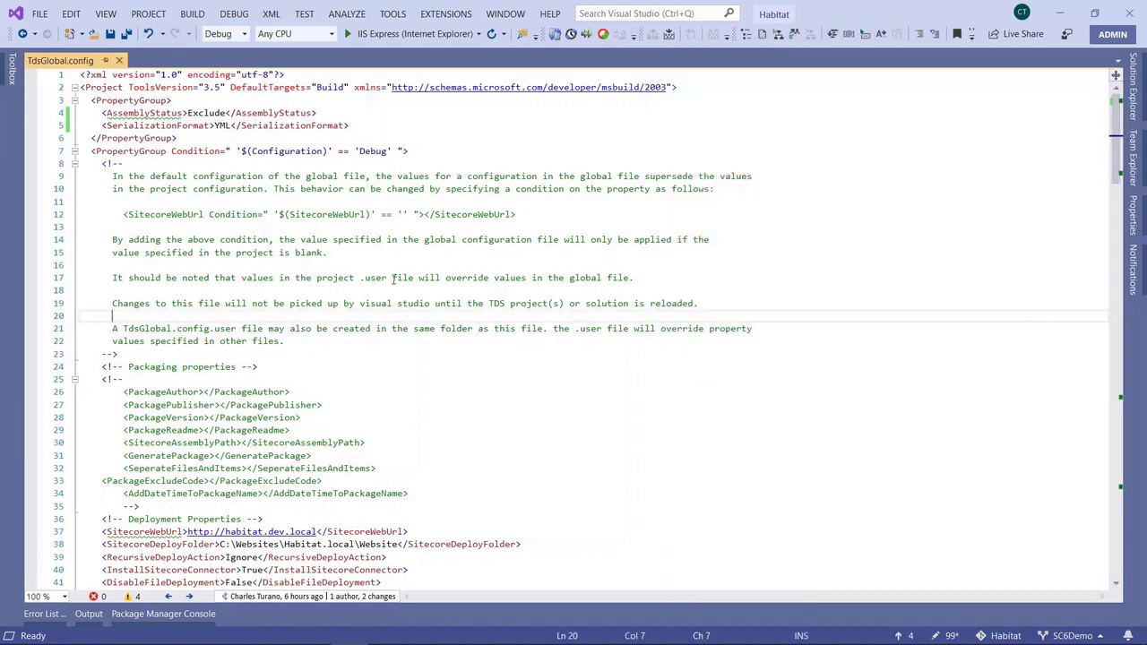
mouse_move(329, 296)
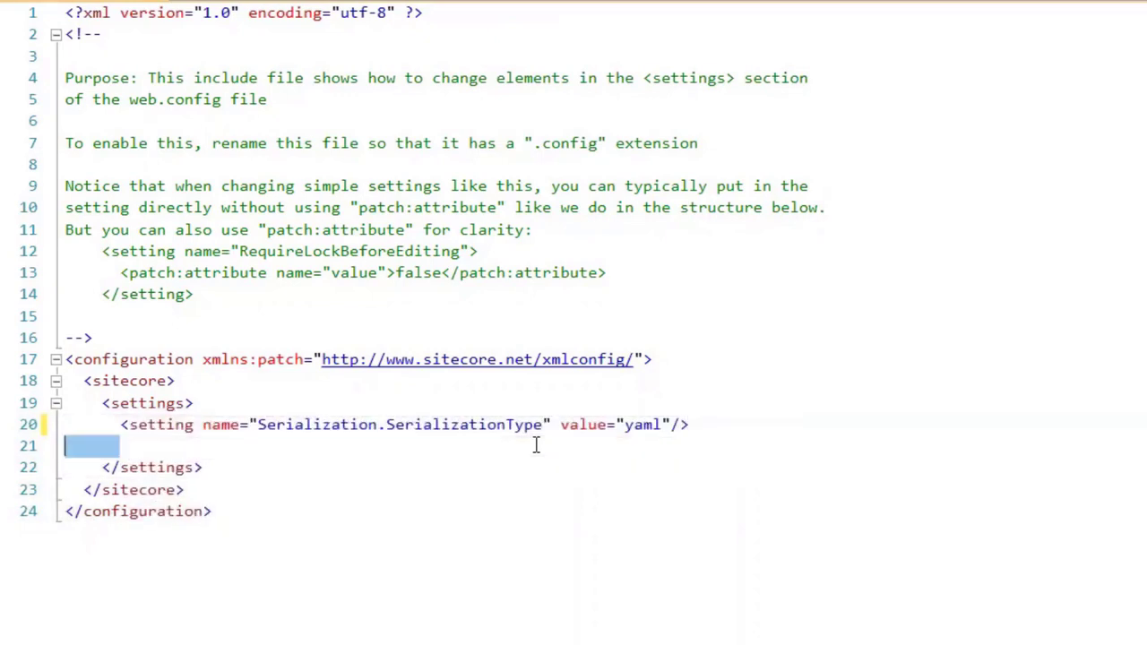
Delete the blank line after Serialization.SerializationType and select its yaml value
key(Backspace)
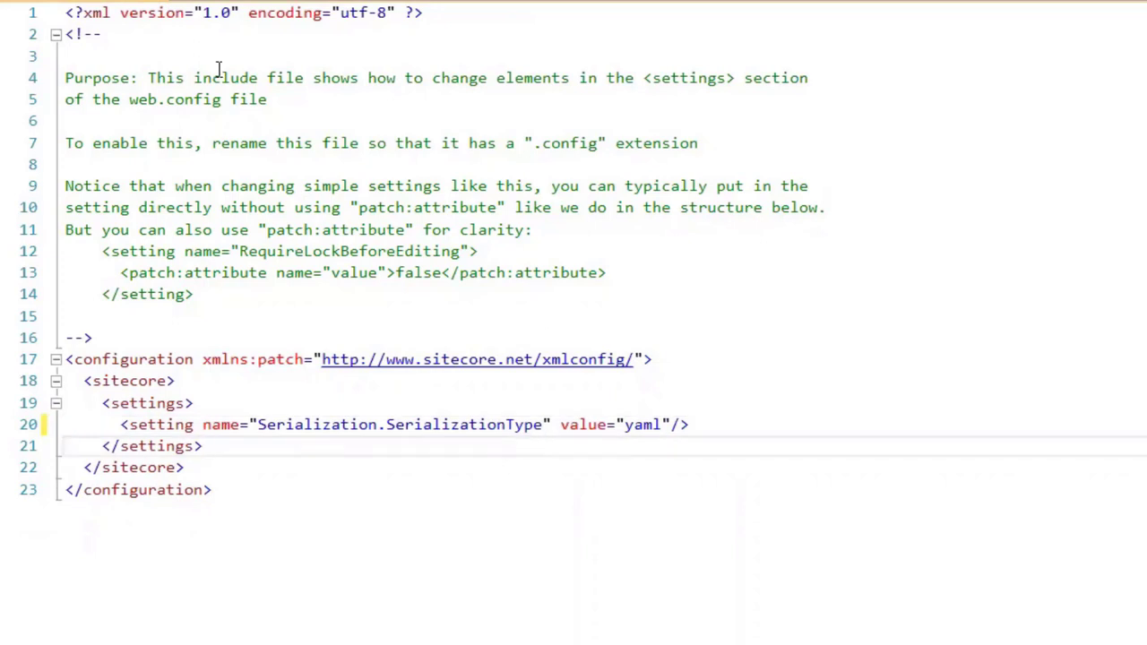
double_click(640, 425)
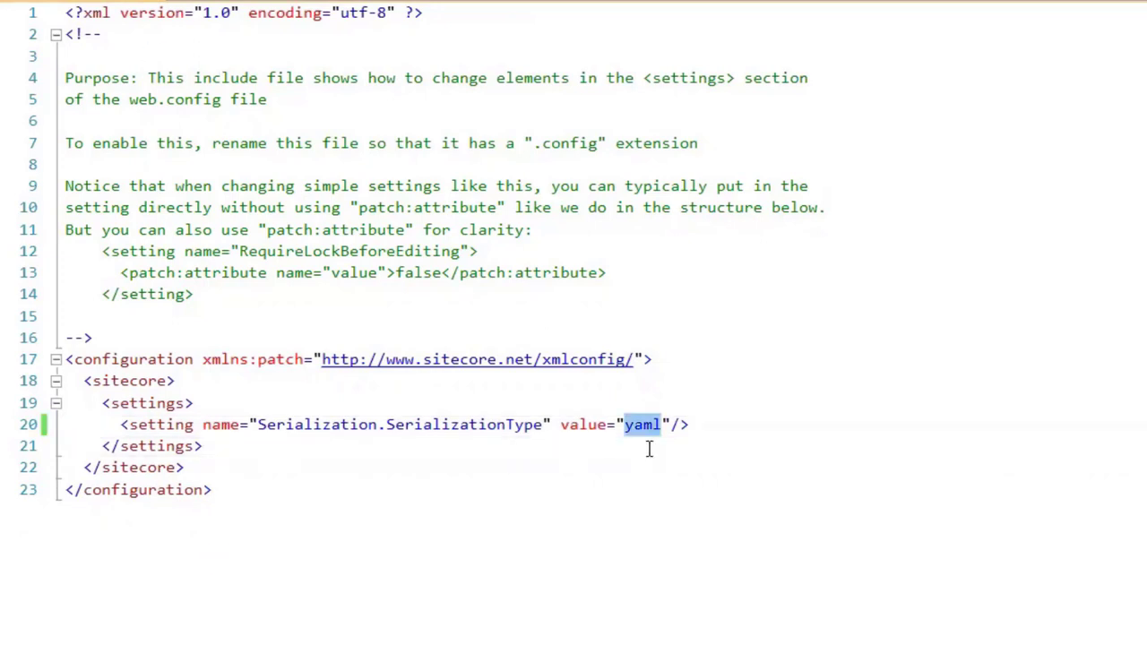
mouse_move(644, 449)
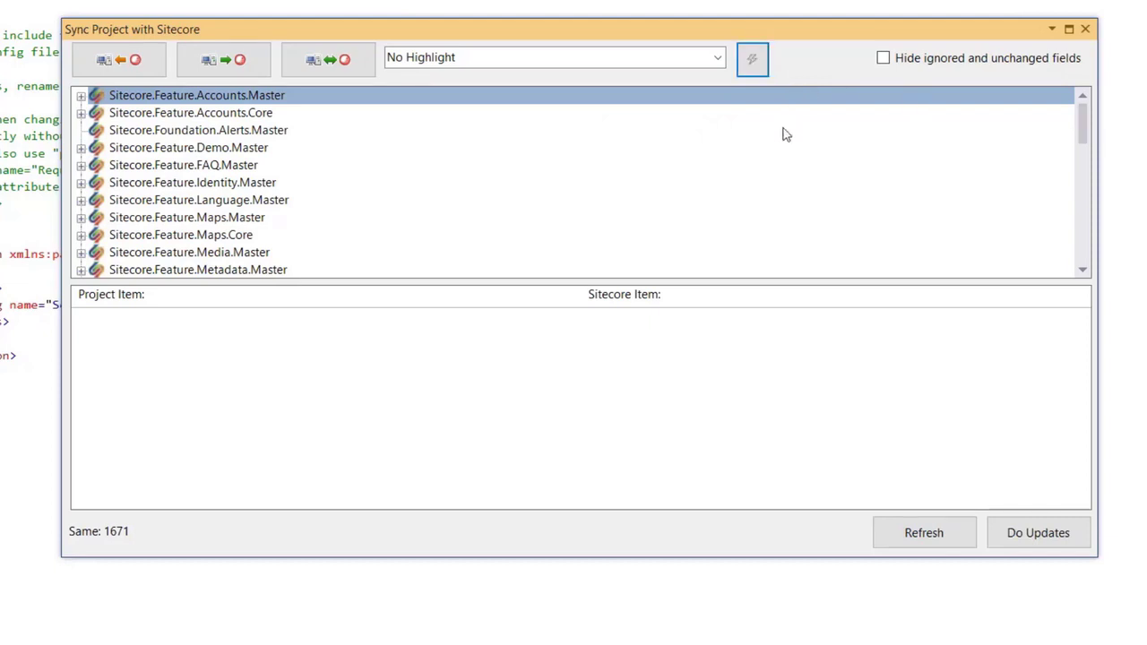
mouse_move(751, 54)
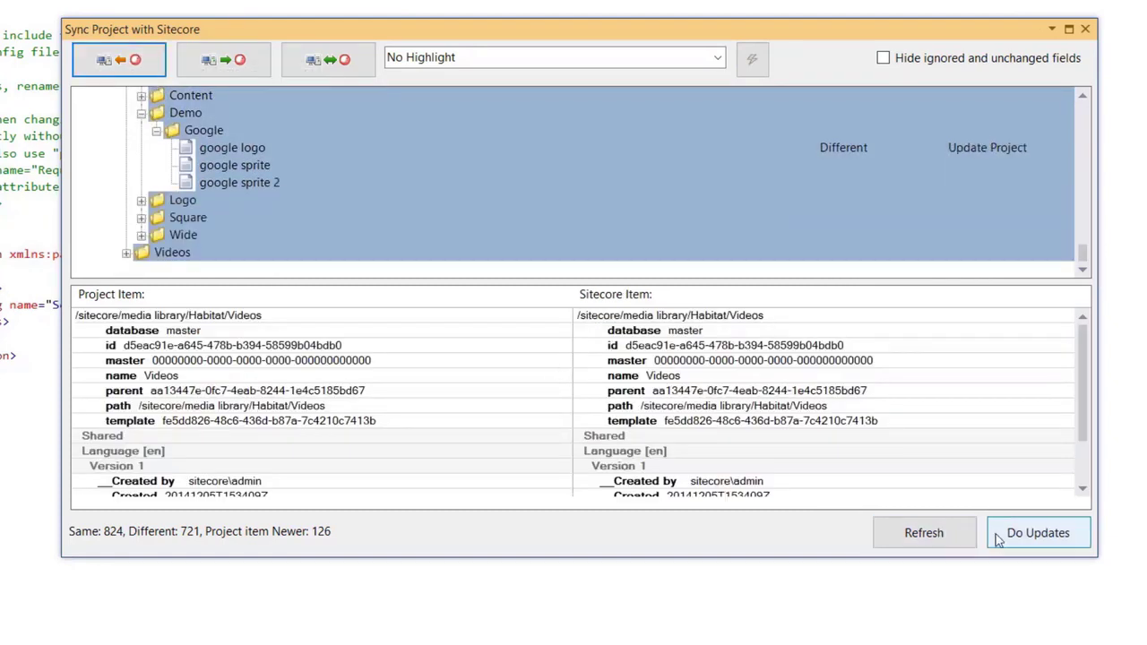
Apply the sync updates so all 1671 items report Same
click(1037, 533)
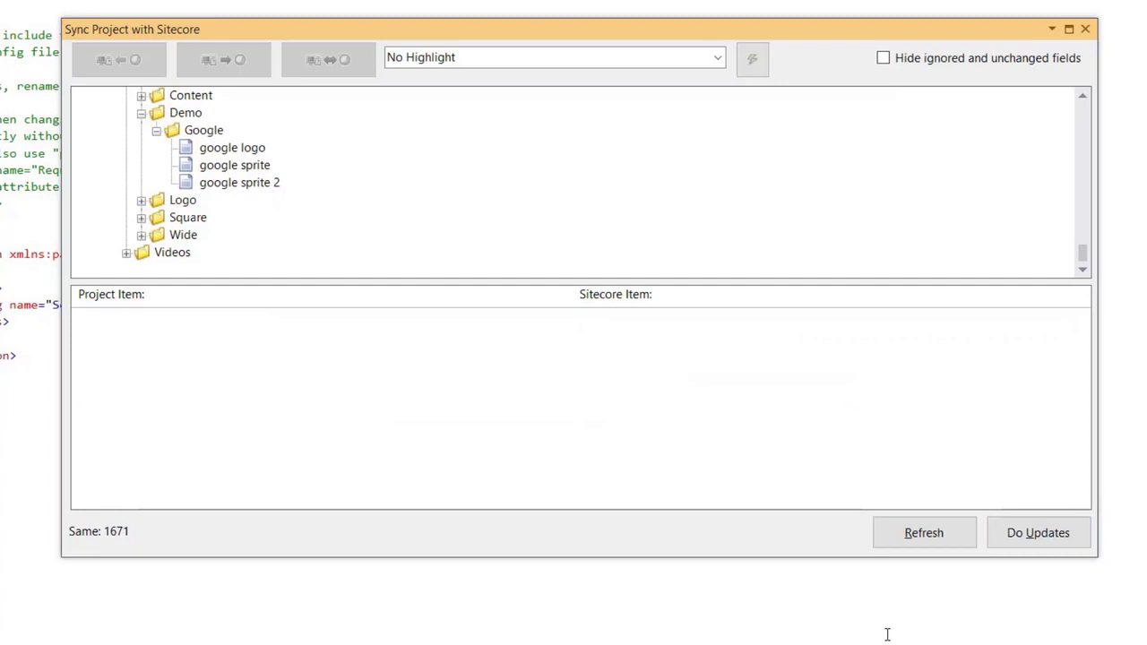
click(922, 532)
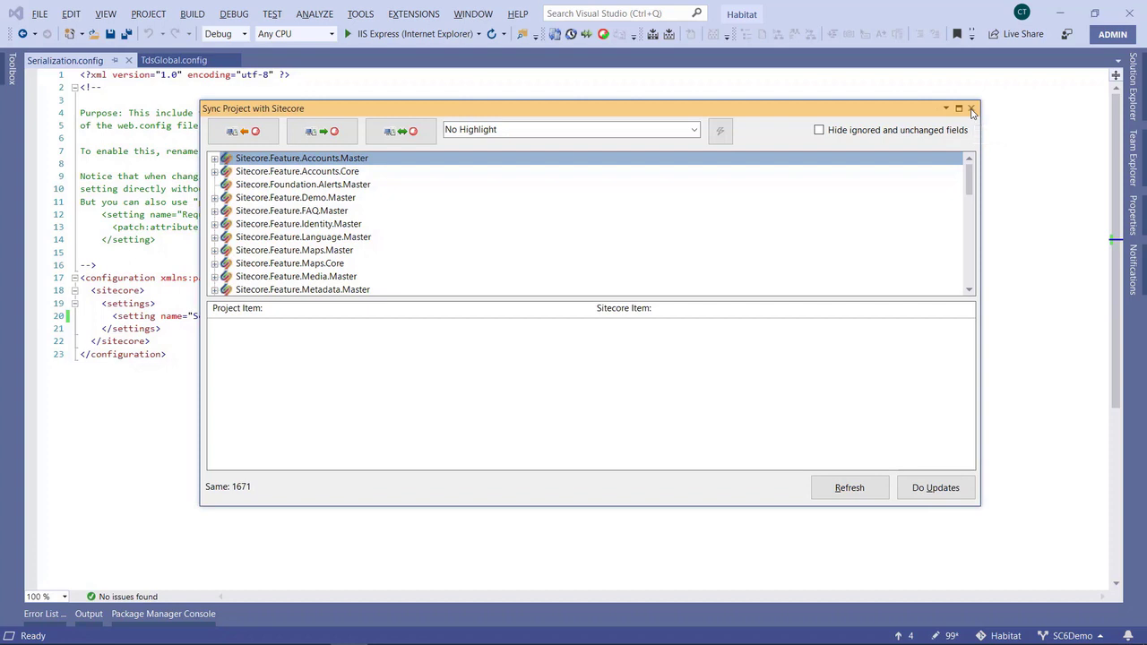
Dismiss the TDS sync results window to return to the yaml Serialization patch config
click(970, 108)
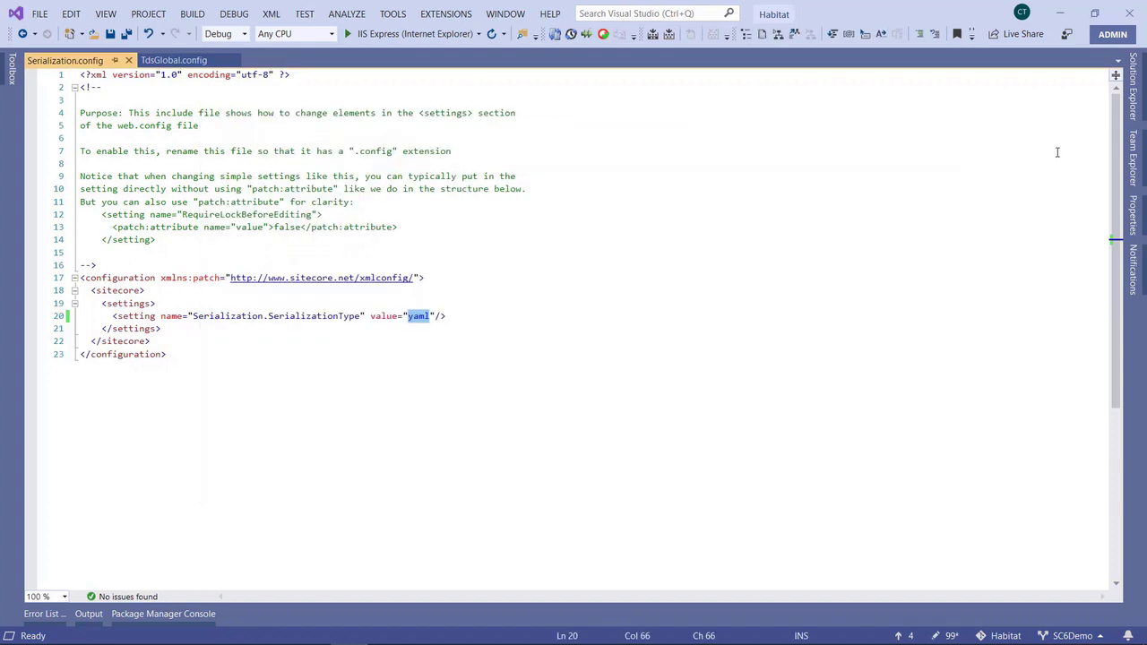